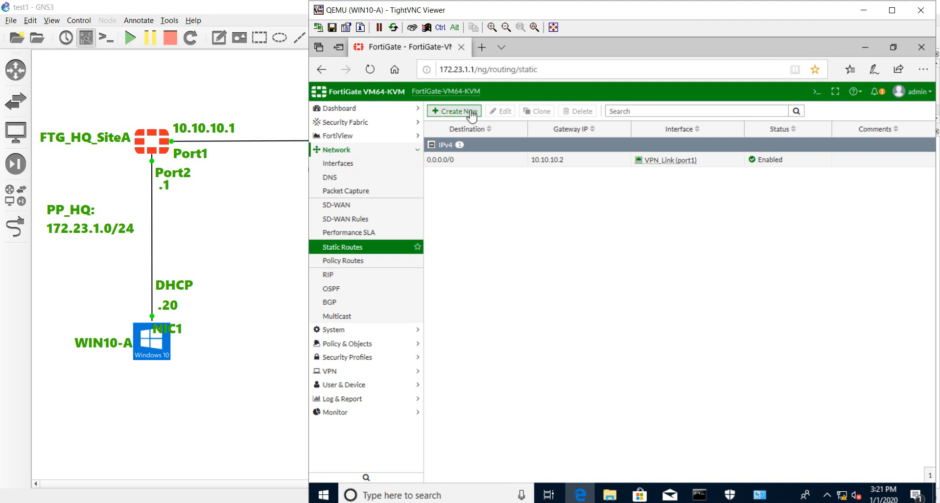
Create a new static route to 192.168.1.0/24 through the VPN2SiteB interface.
{"action": "left_click", "coordinate": [454, 110]}
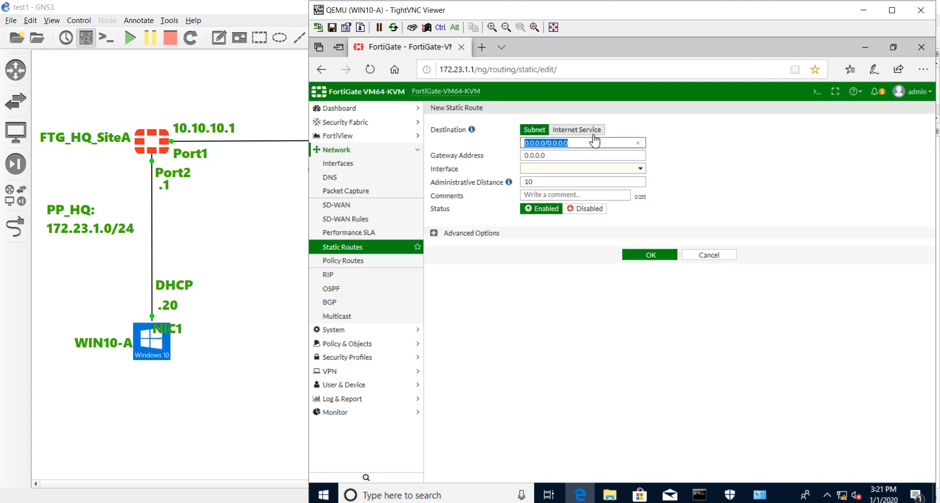
{"action": "type", "text": "192.168.1.0/"}
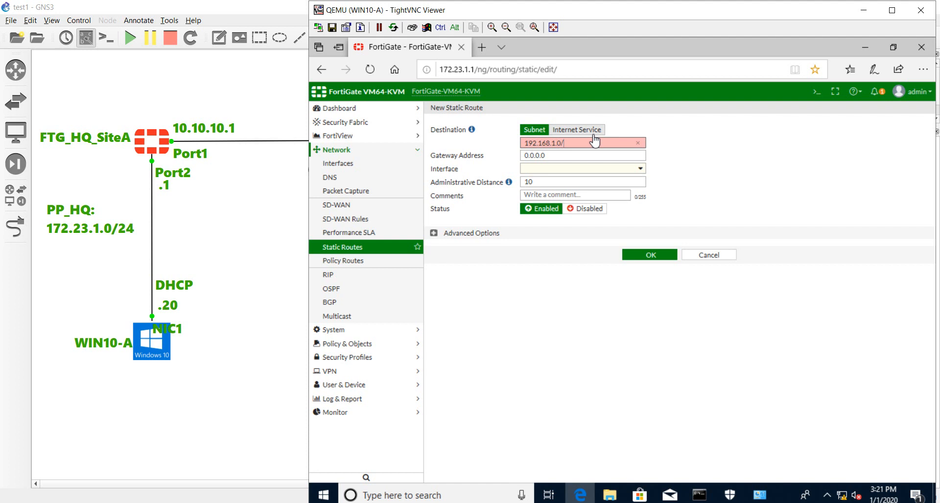
{"action": "type", "text": "24"}
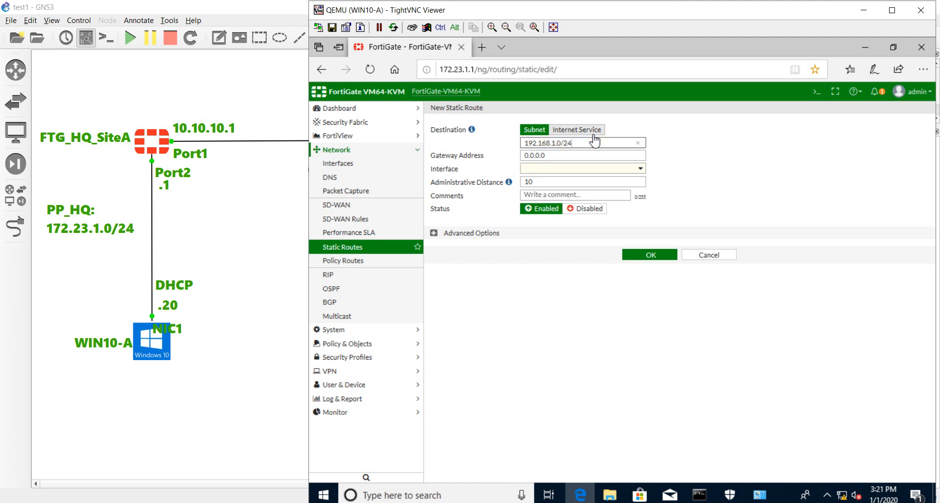
{"action": "left_click", "coordinate": [580, 168]}
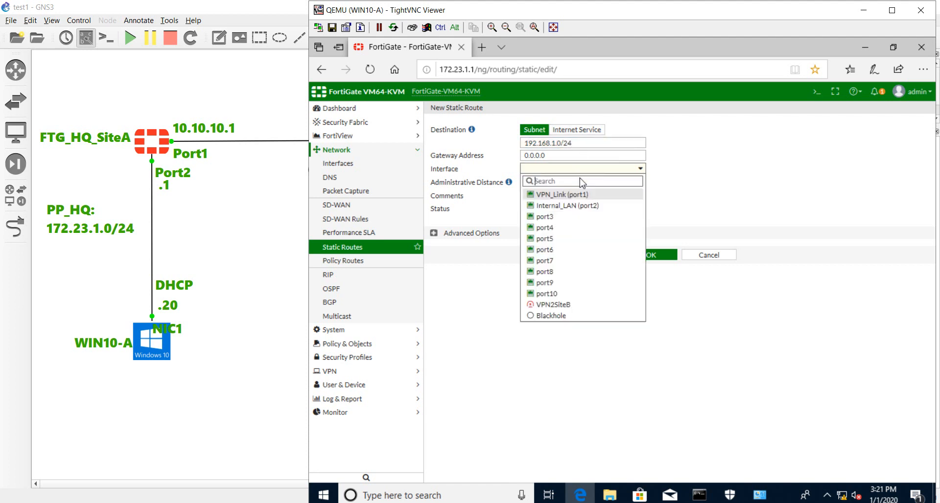
{"action": "left_click", "coordinate": [552, 305]}
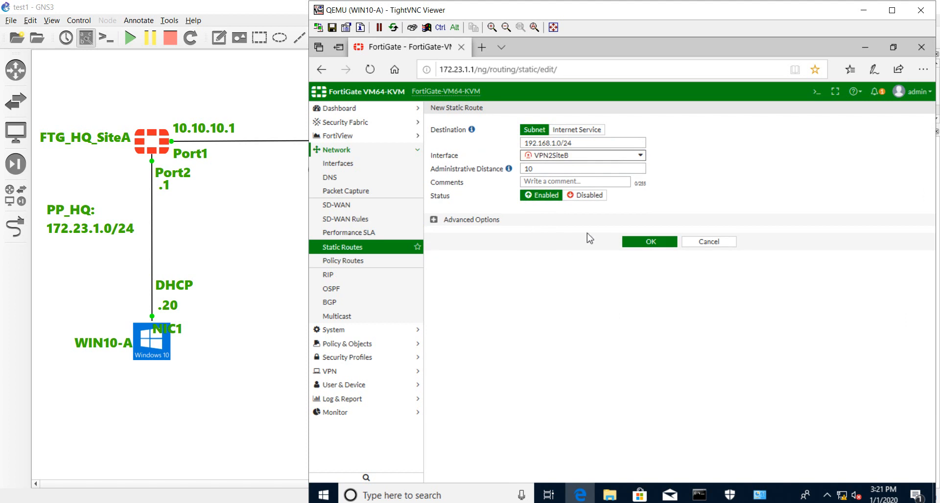
Comment the route 'Internal_SiteB_Mikrotik' and save it.
{"action": "left_click", "coordinate": [574, 181]}
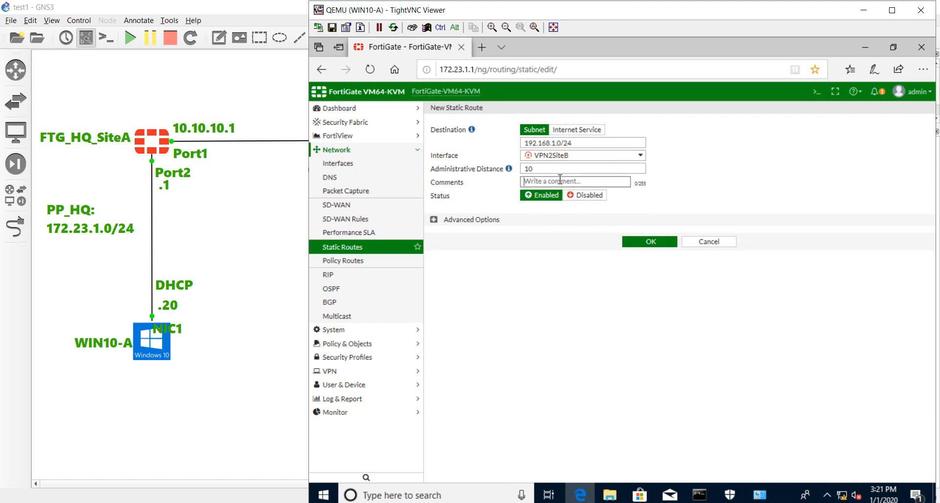
{"action": "type", "text": "Inte"}
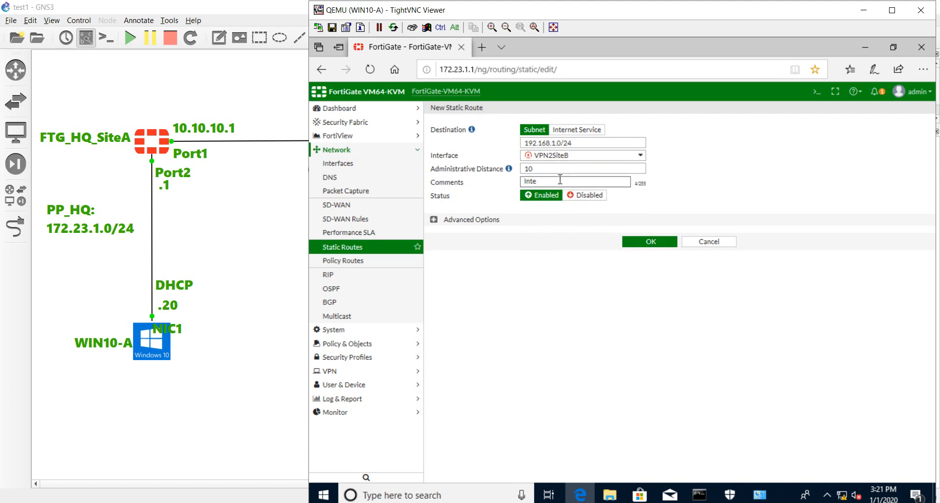
{"action": "type", "text": "rnal"}
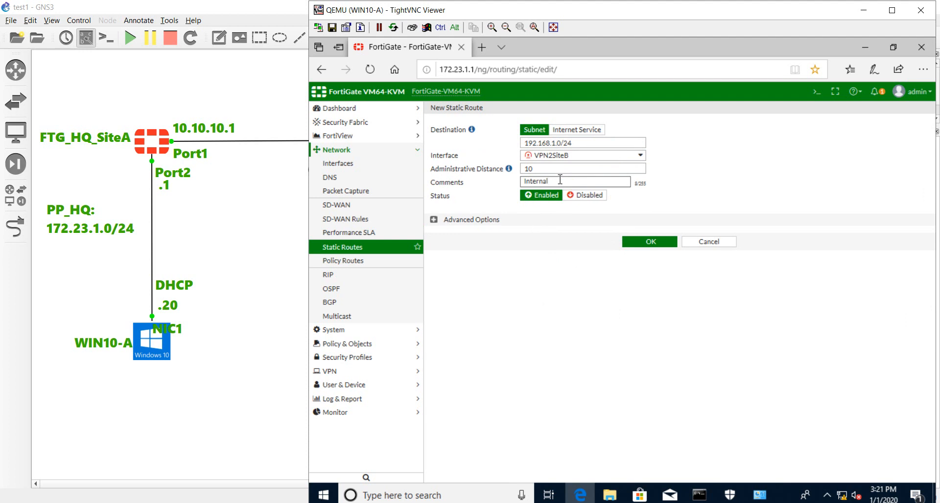
{"action": "type", "text": "_Site"}
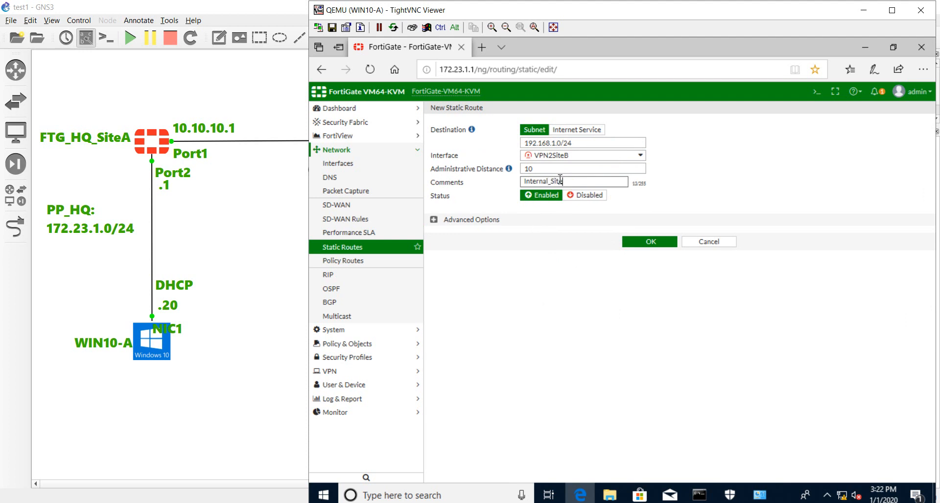
{"action": "type", "text": "B"}
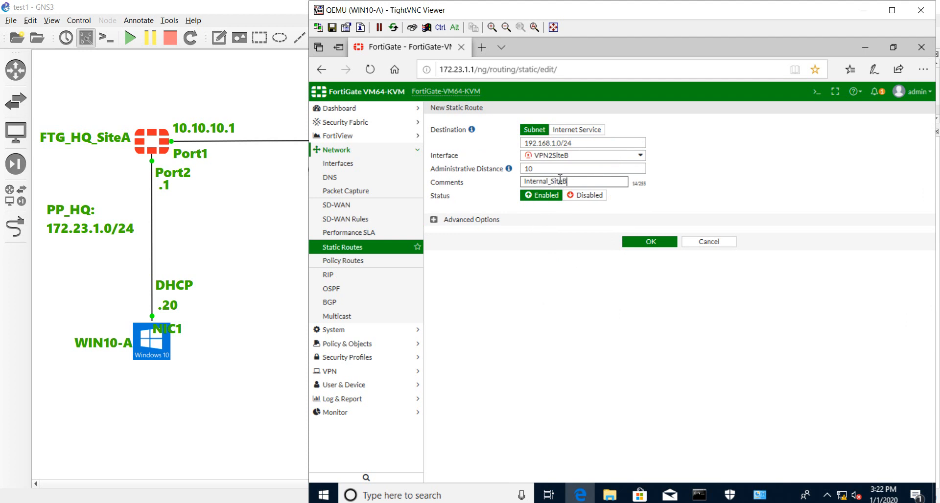
{"action": "type", "text": "B"}
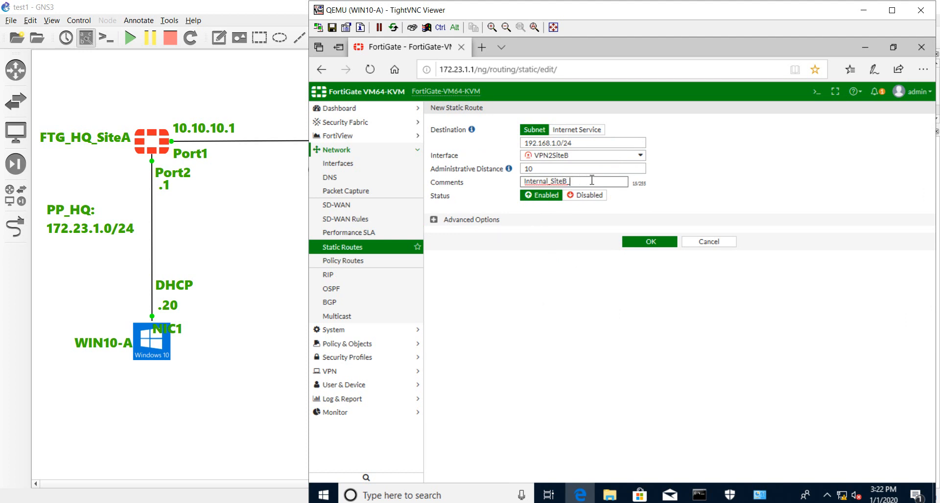
{"action": "type", "text": "_Mikrit"}
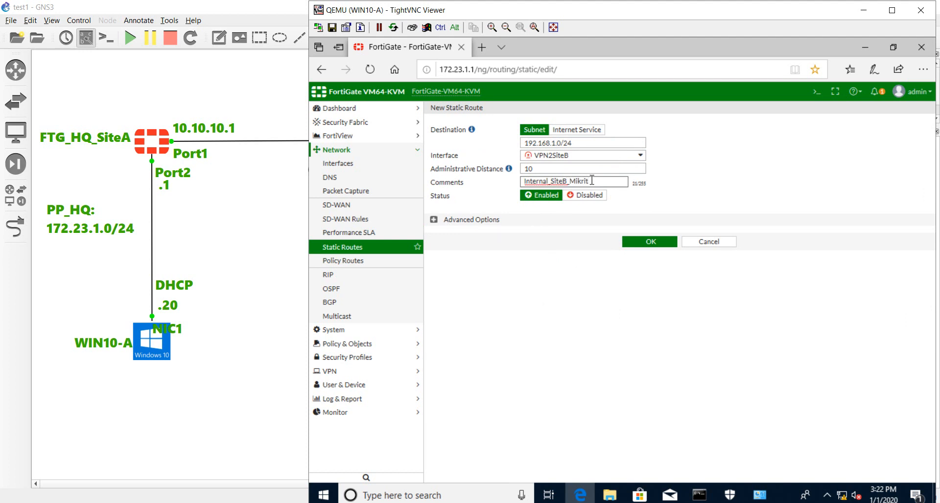
{"action": "type", "text": "ik"}
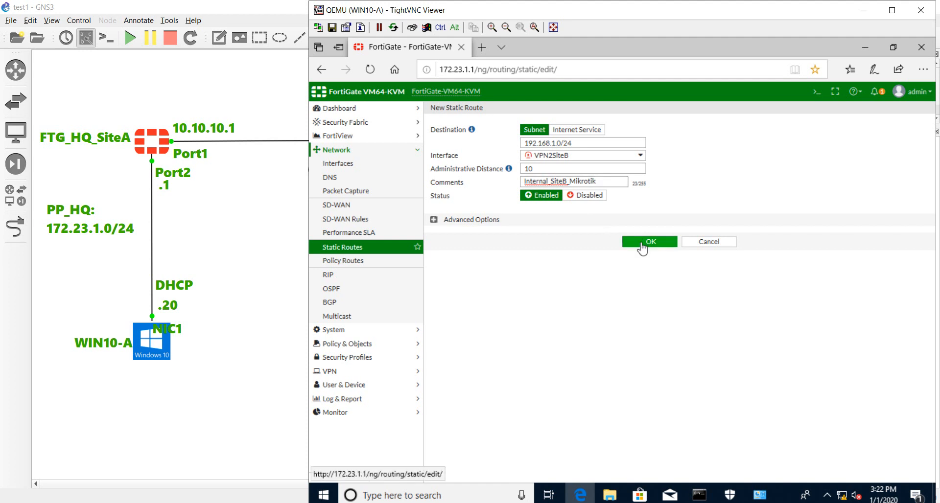
{"action": "left_click", "coordinate": [649, 241]}
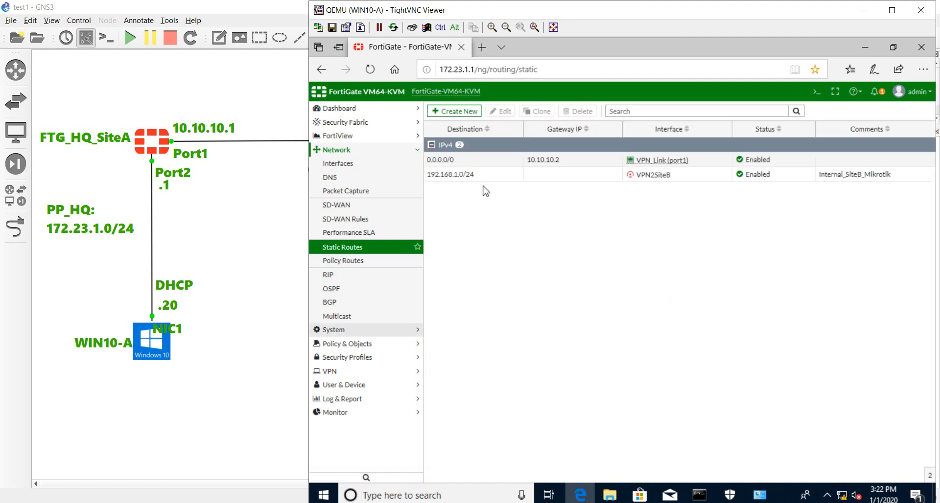
{"action": "mouse_move", "coordinate": [670, 182]}
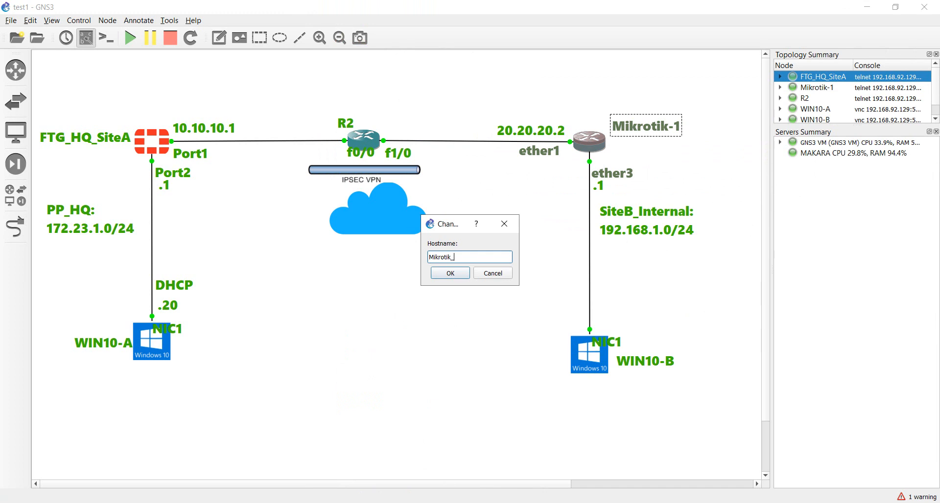
Enter 'Mikrotik_SiteB' as the Mikrotik-1 node's new hostname and confirm.
{"action": "type", "text": "Si"}
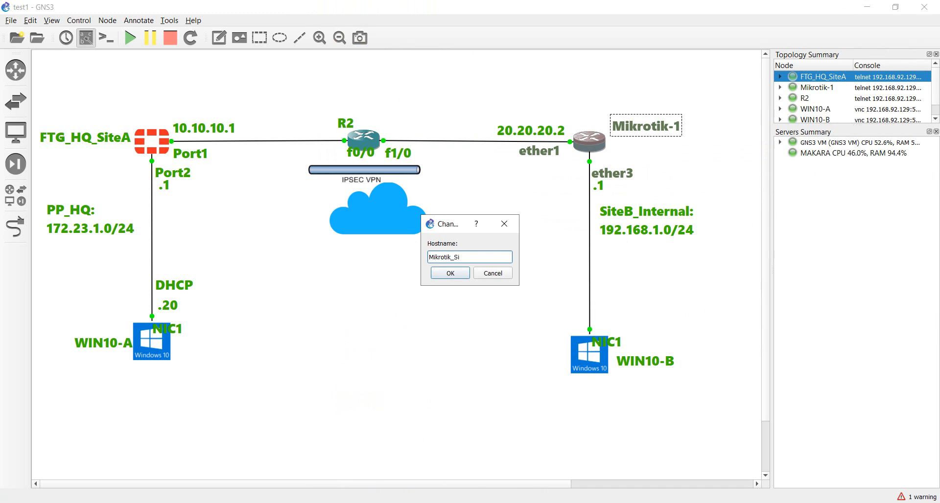
{"action": "type", "text": "teB"}
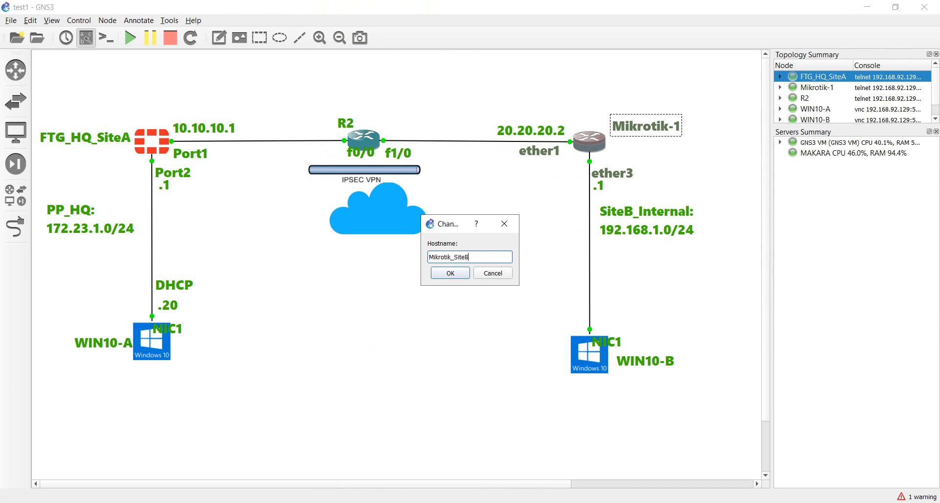
{"action": "left_click", "coordinate": [449, 273]}
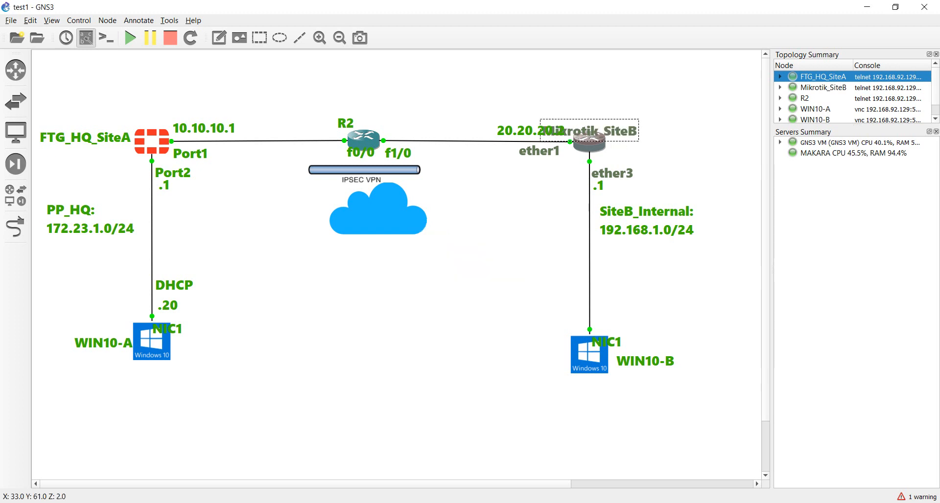
{"action": "left_click_drag", "start_coordinate": [587, 141], "coordinate": [615, 144]}
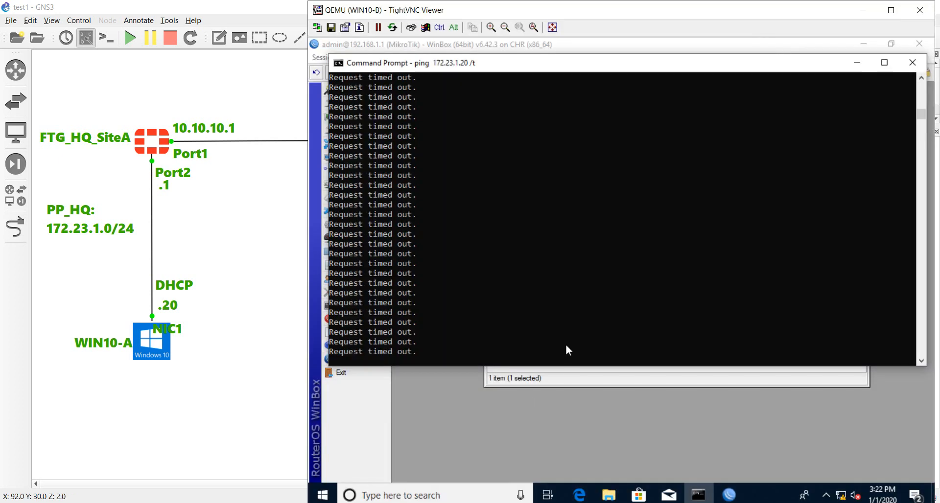
In WinBox, close the IPsec window and reopen it from IP > IPsec.
{"action": "left_click", "coordinate": [911, 63]}
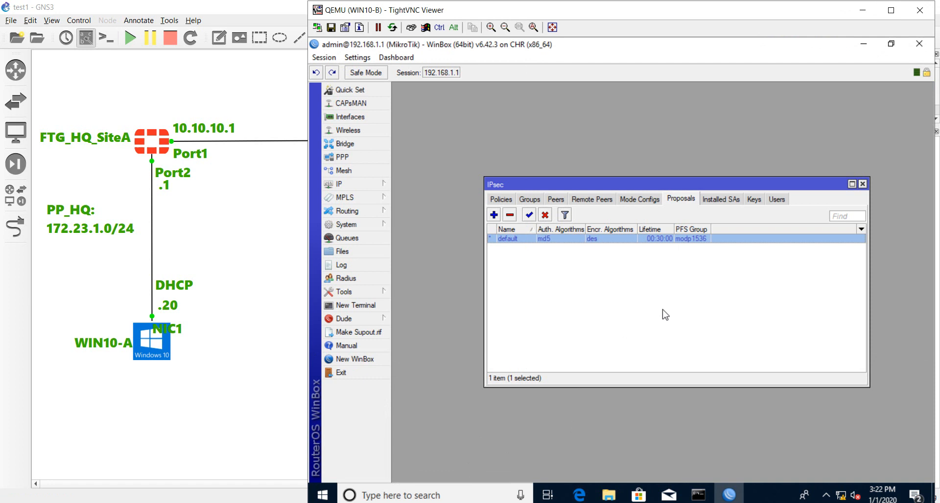
{"action": "mouse_move", "coordinate": [881, 186]}
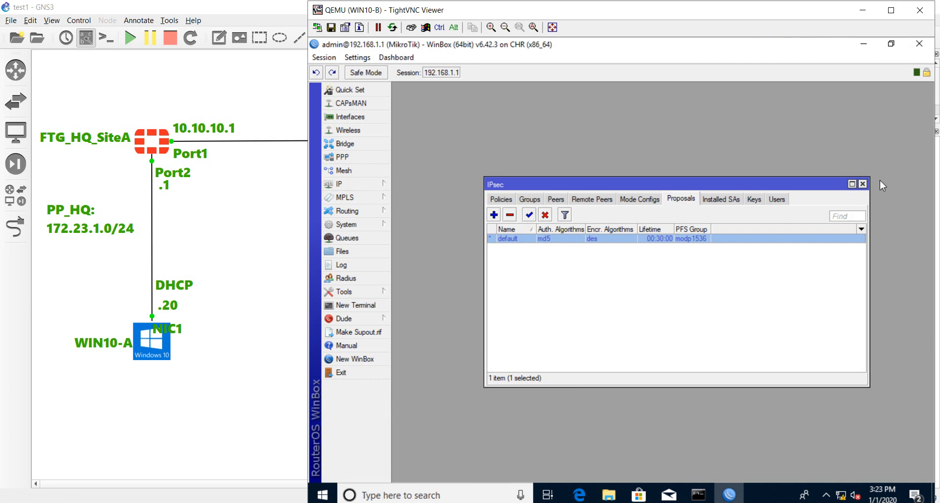
{"action": "left_click", "coordinate": [862, 184]}
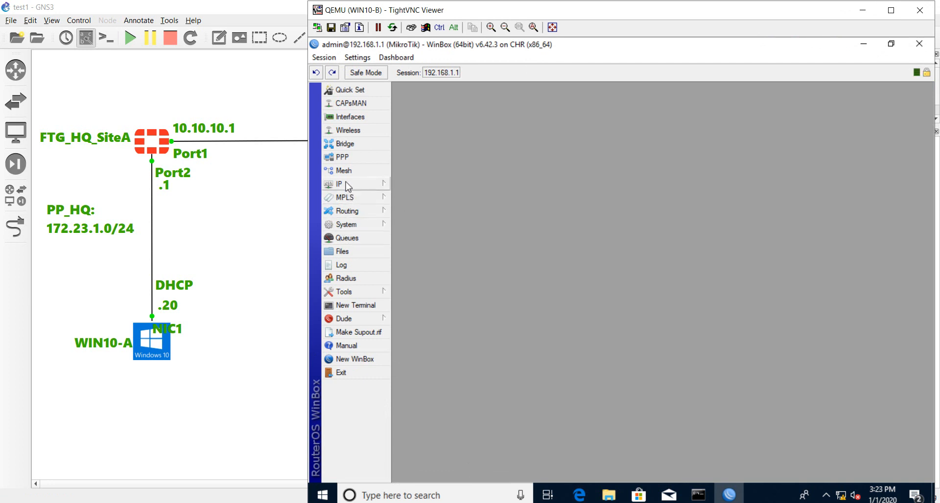
{"action": "mouse_move", "coordinate": [358, 190]}
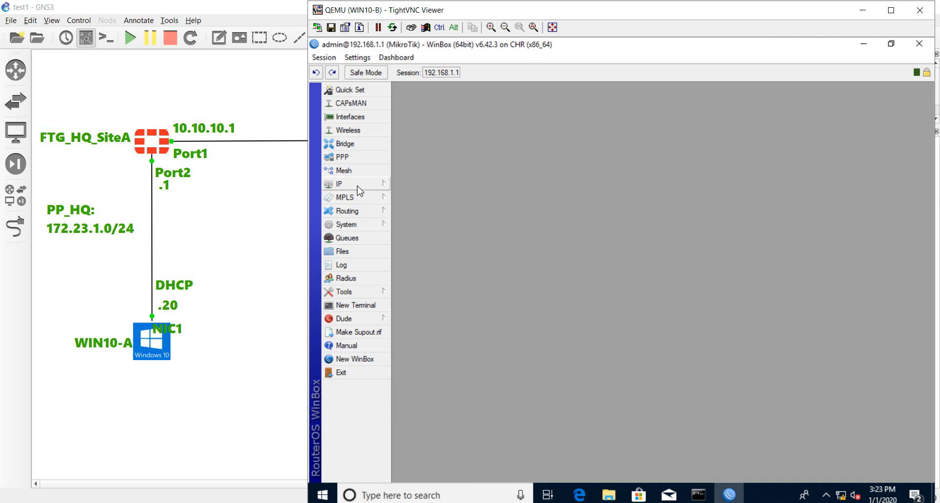
{"action": "left_click", "coordinate": [338, 183]}
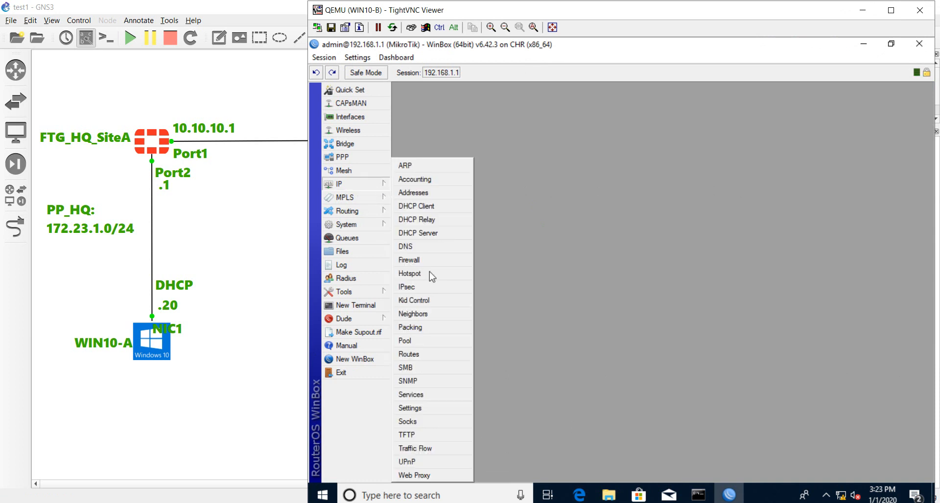
{"action": "left_click", "coordinate": [406, 287]}
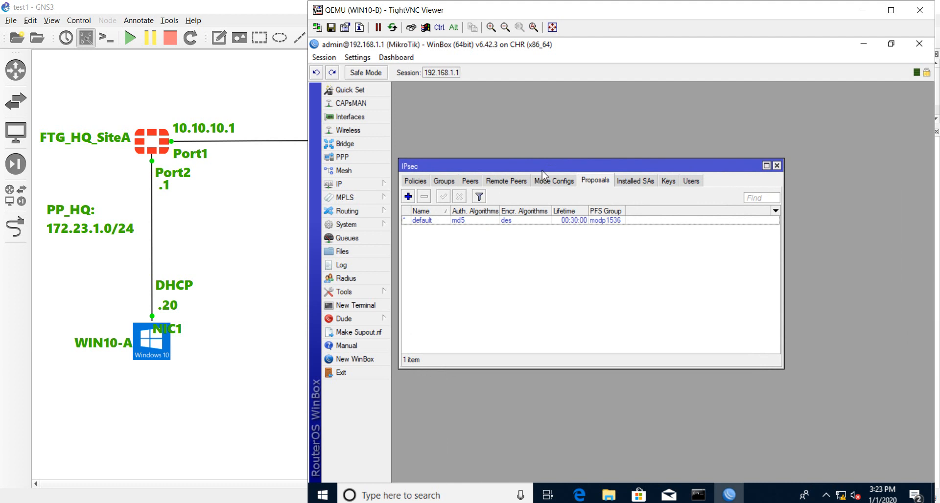
{"action": "mouse_move", "coordinate": [563, 185]}
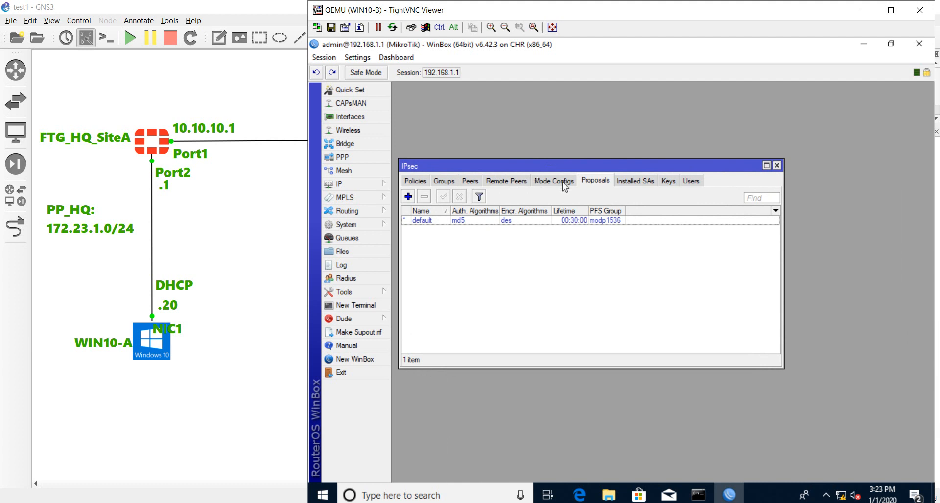
{"action": "mouse_move", "coordinate": [426, 173]}
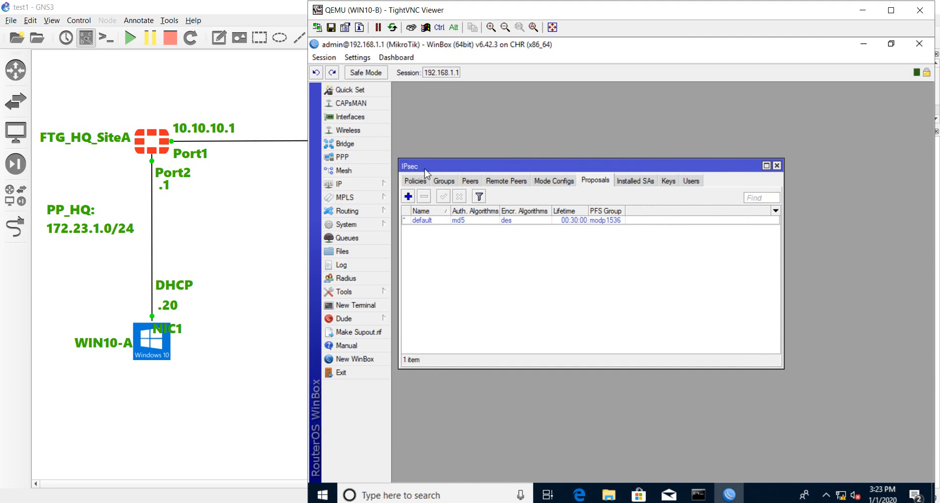
{"action": "mouse_move", "coordinate": [606, 184]}
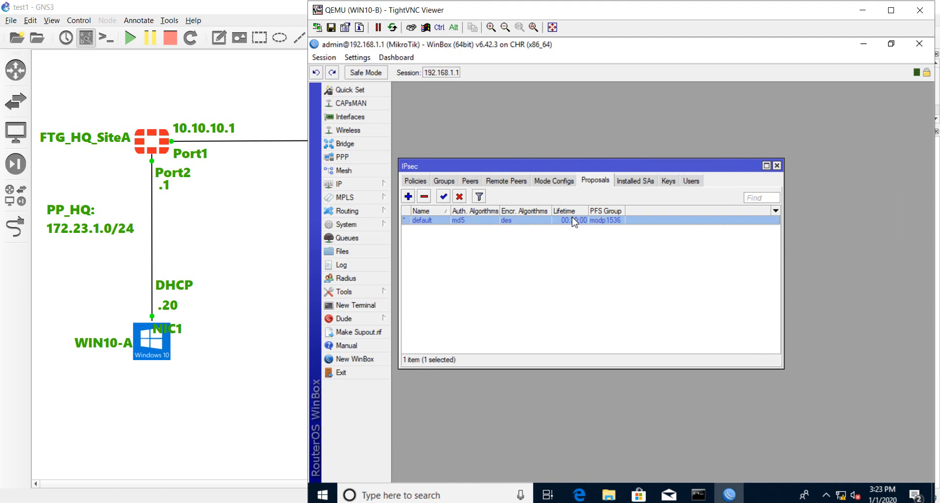
Review the default proposal (md5, des, 30-minute lifetime, modp1536) and close it unchanged.
{"action": "double_click", "coordinate": [421, 220]}
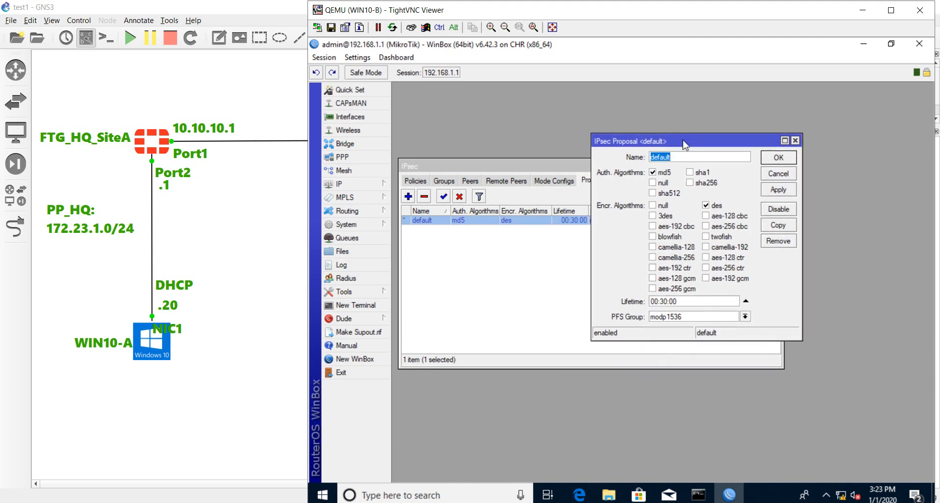
{"action": "mouse_move", "coordinate": [657, 179]}
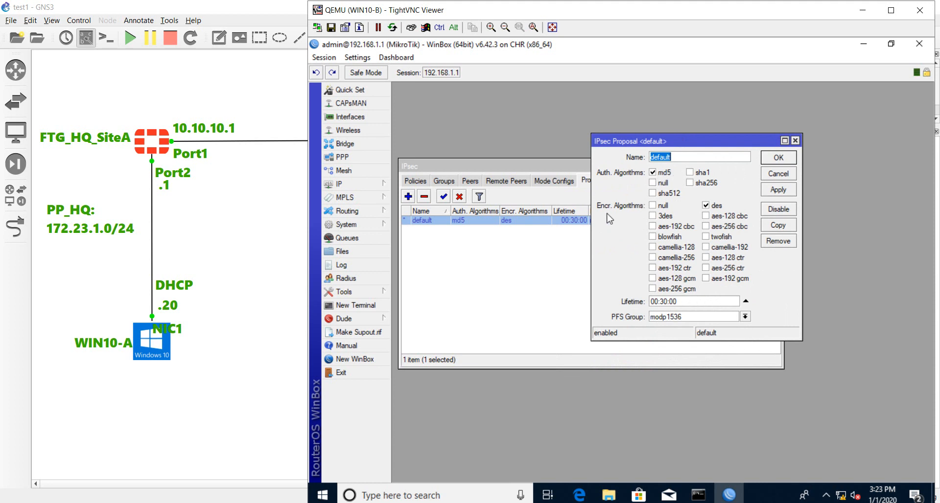
{"action": "mouse_move", "coordinate": [710, 215]}
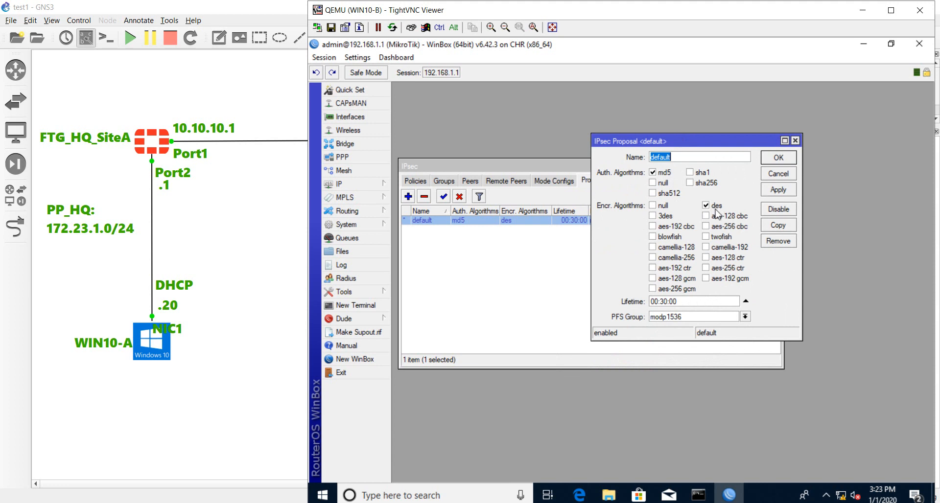
{"action": "mouse_move", "coordinate": [618, 322]}
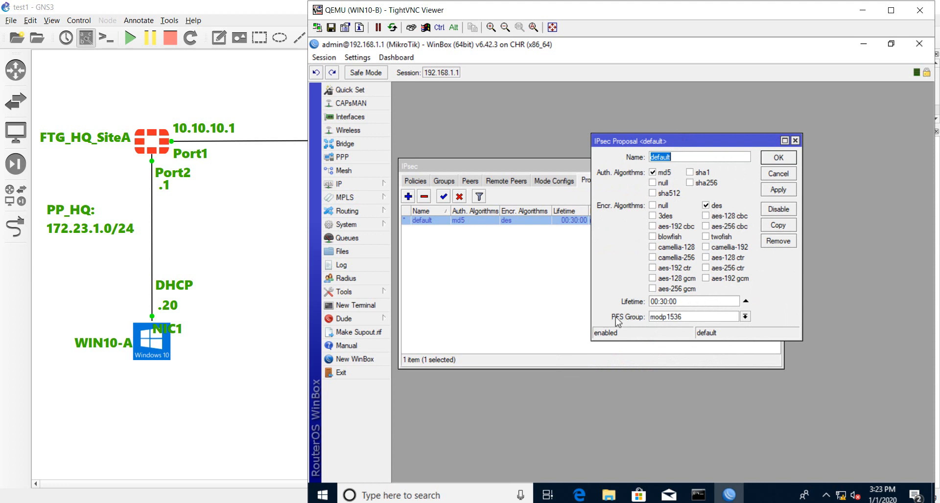
{"action": "mouse_move", "coordinate": [664, 328]}
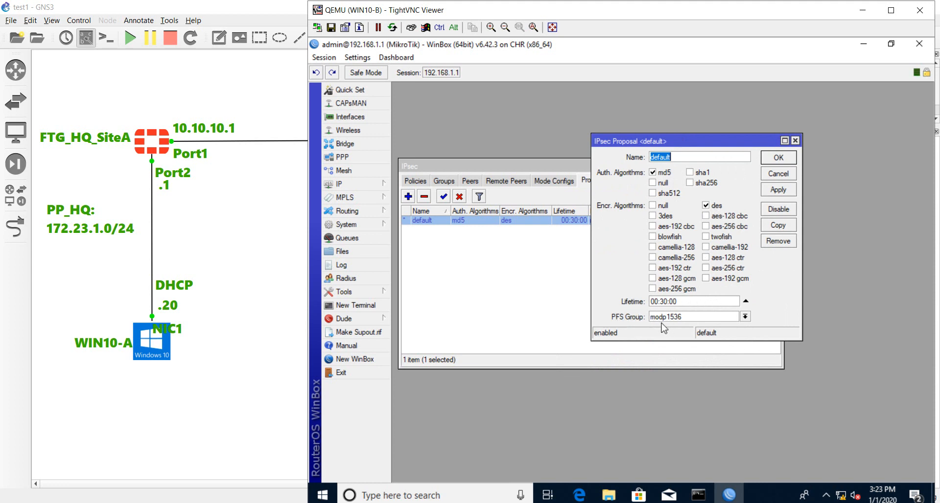
{"action": "mouse_move", "coordinate": [667, 326]}
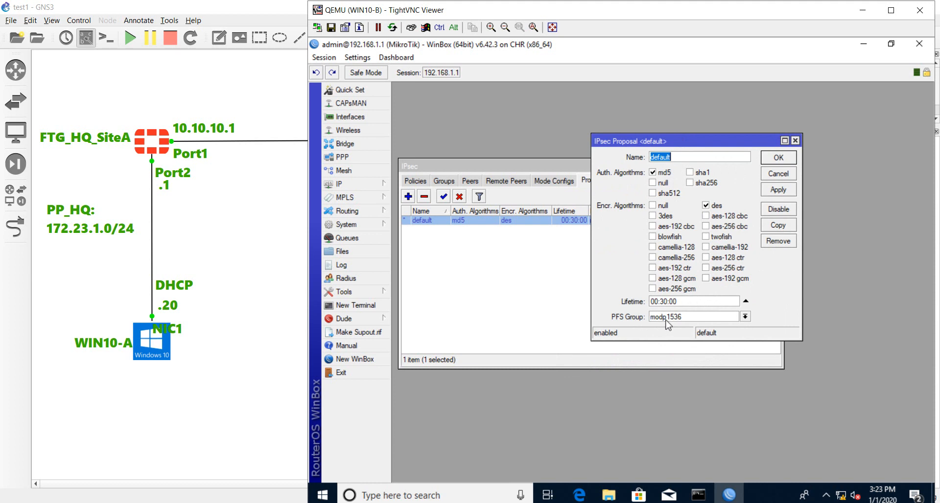
{"action": "mouse_move", "coordinate": [683, 324]}
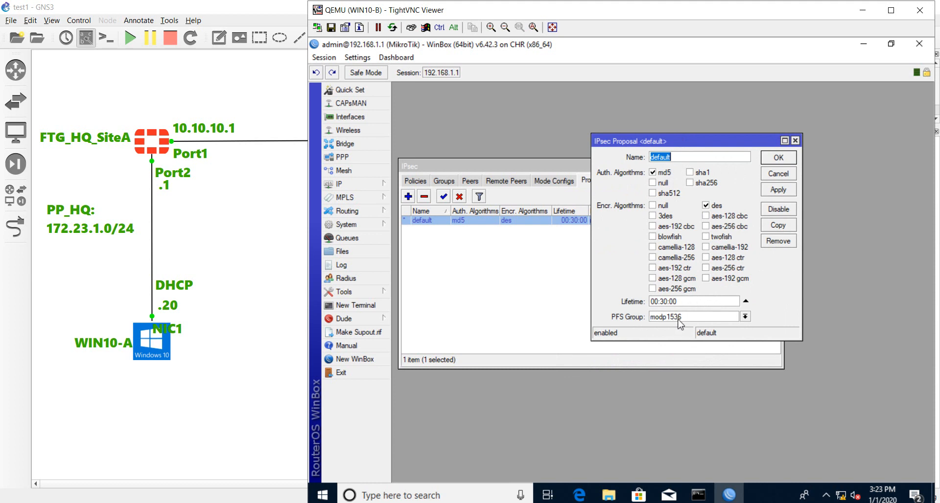
{"action": "mouse_move", "coordinate": [691, 152]}
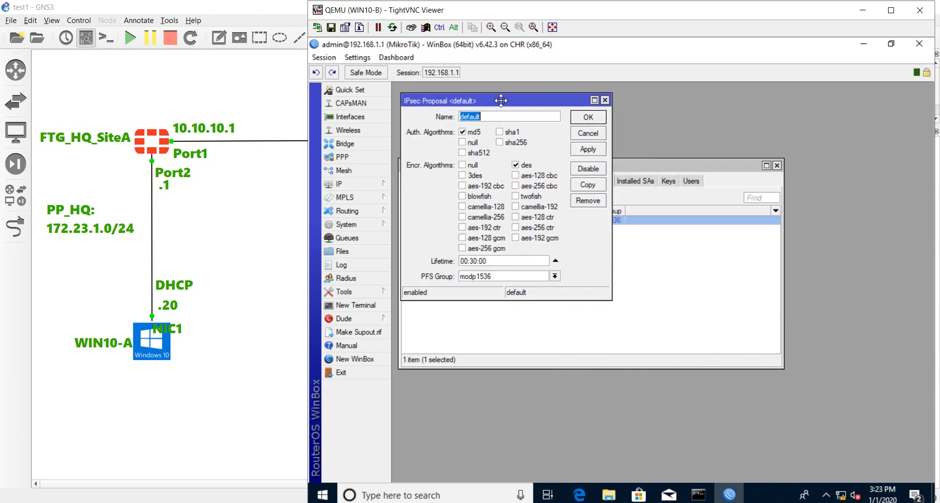
{"action": "mouse_move", "coordinate": [427, 293]}
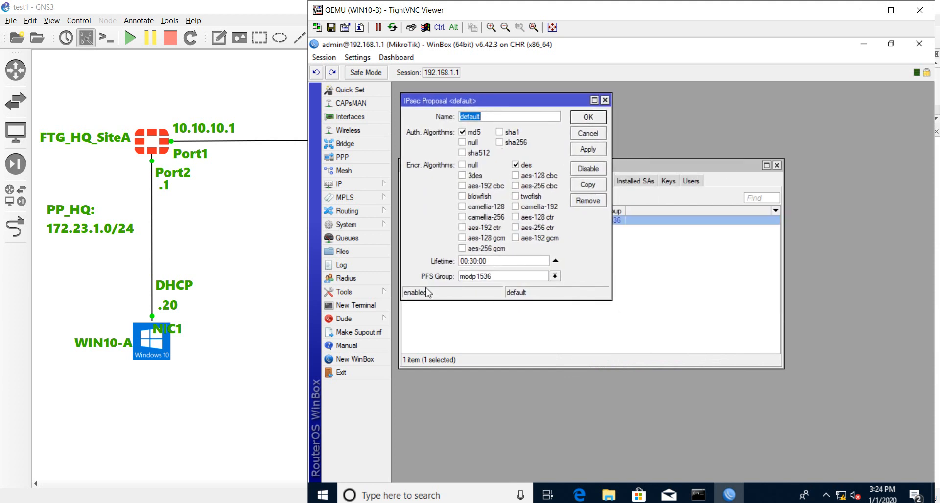
{"action": "mouse_move", "coordinate": [602, 122]}
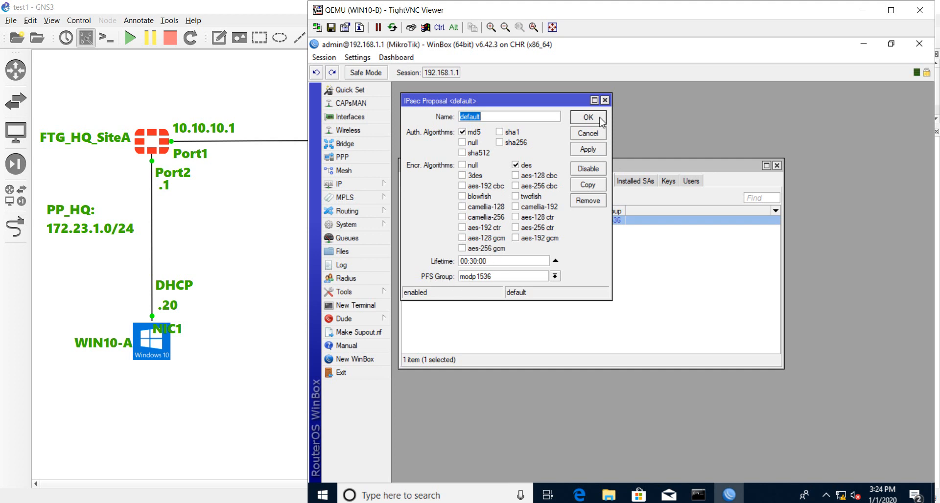
{"action": "left_click_drag", "start_coordinate": [502, 100], "coordinate": [562, 102]}
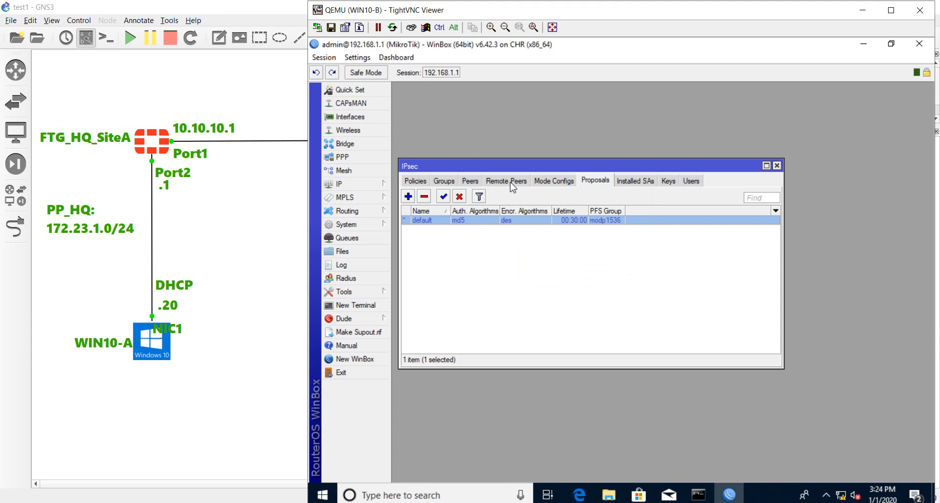
Add a new IPsec peer at 10.10.10.1 with a pre-shared secret.
{"action": "left_click", "coordinate": [470, 180]}
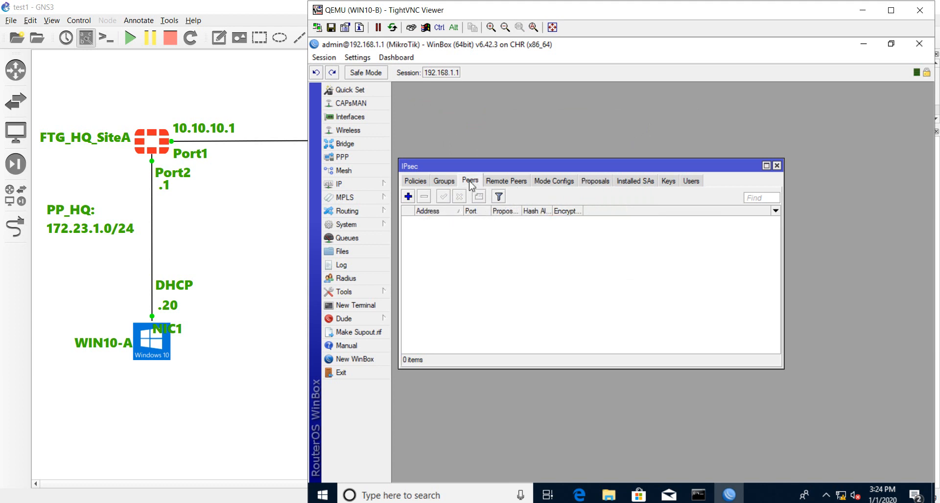
{"action": "left_click", "coordinate": [407, 197]}
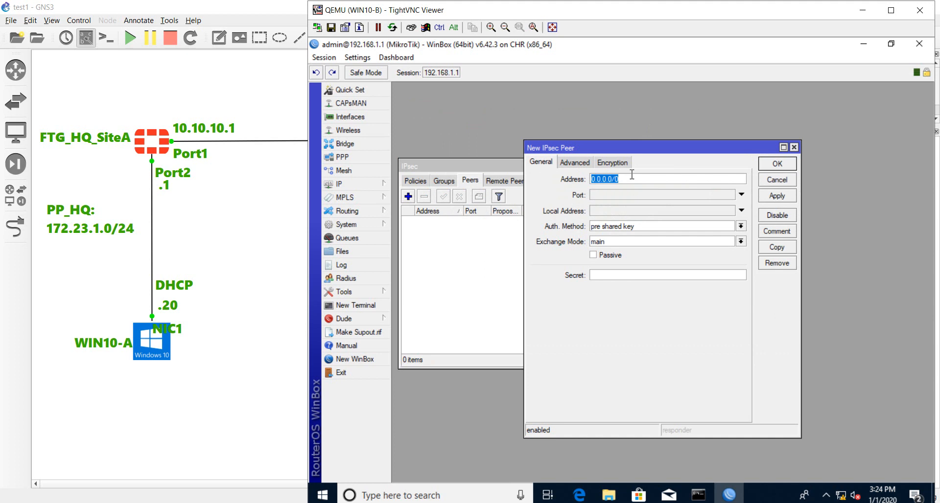
{"action": "type", "text": "10."}
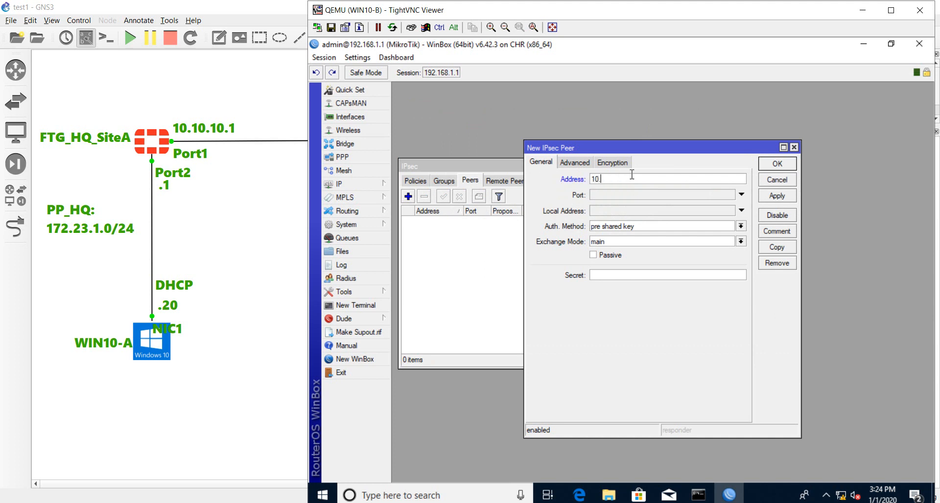
{"action": "type", "text": "10.10.1"}
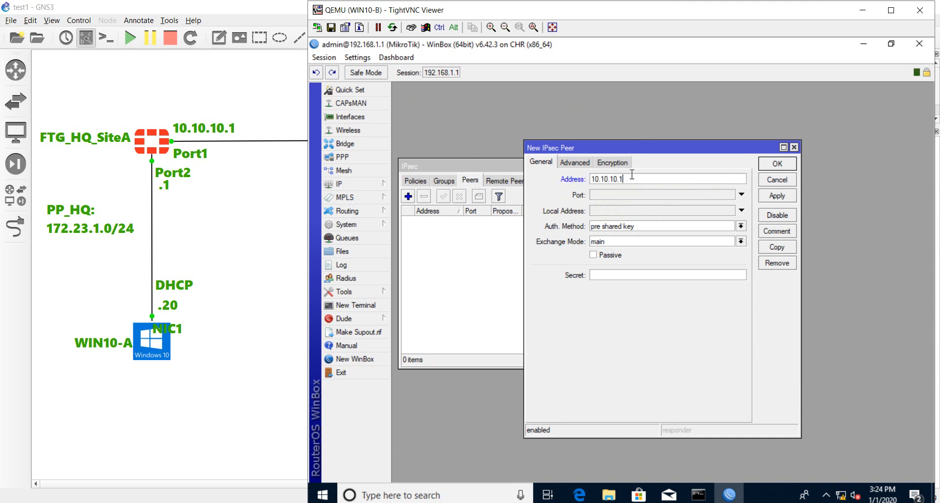
{"action": "mouse_move", "coordinate": [606, 239]}
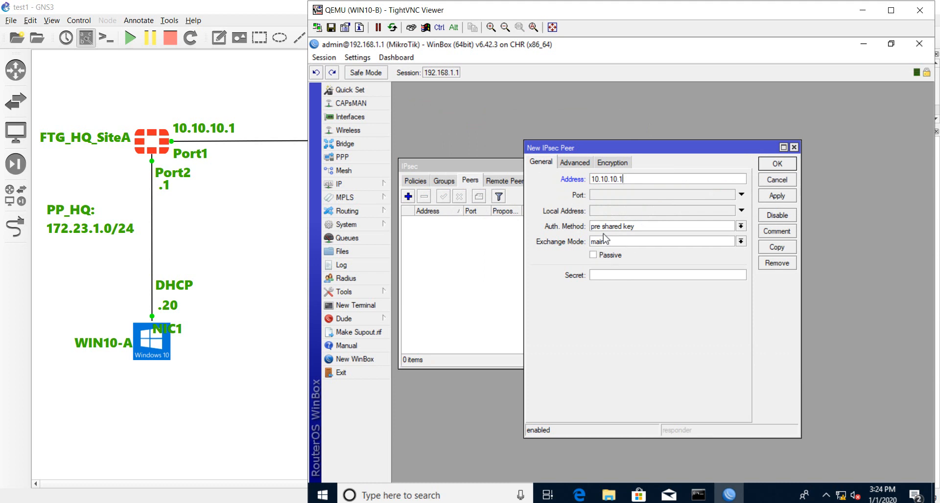
{"action": "left_click", "coordinate": [665, 275]}
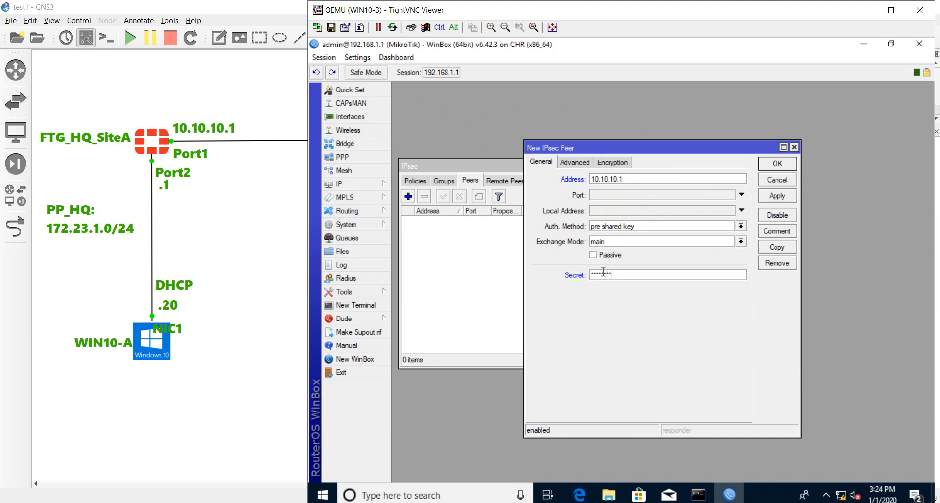
Skip peer ID validation, use md5, des and modp1536, and save the peer.
{"action": "left_click", "coordinate": [574, 162]}
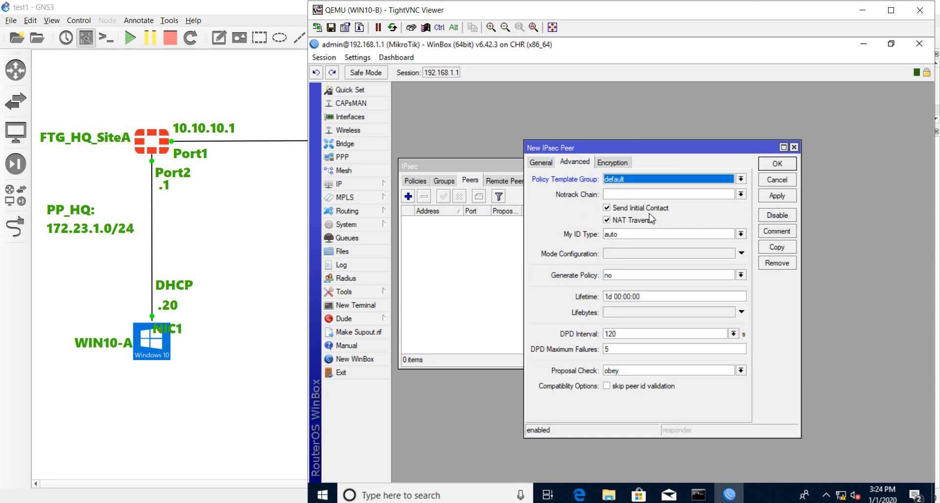
{"action": "mouse_move", "coordinate": [617, 389]}
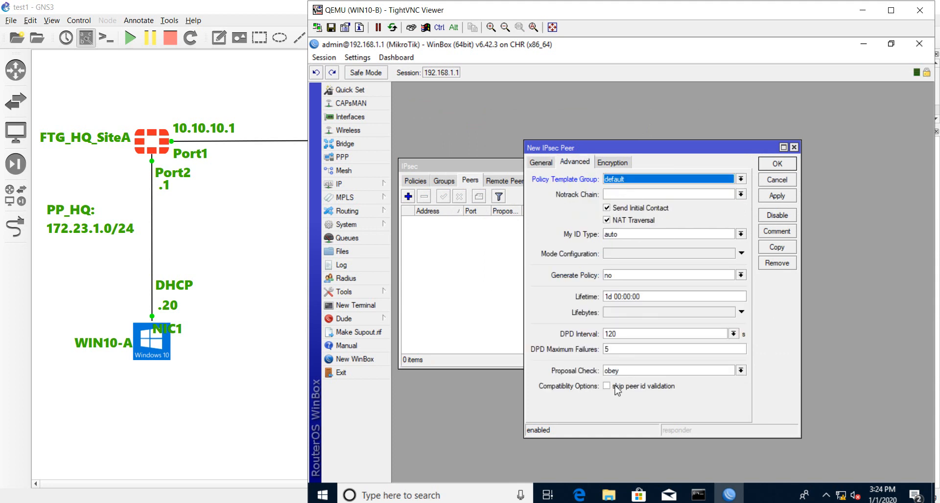
{"action": "left_click", "coordinate": [605, 385]}
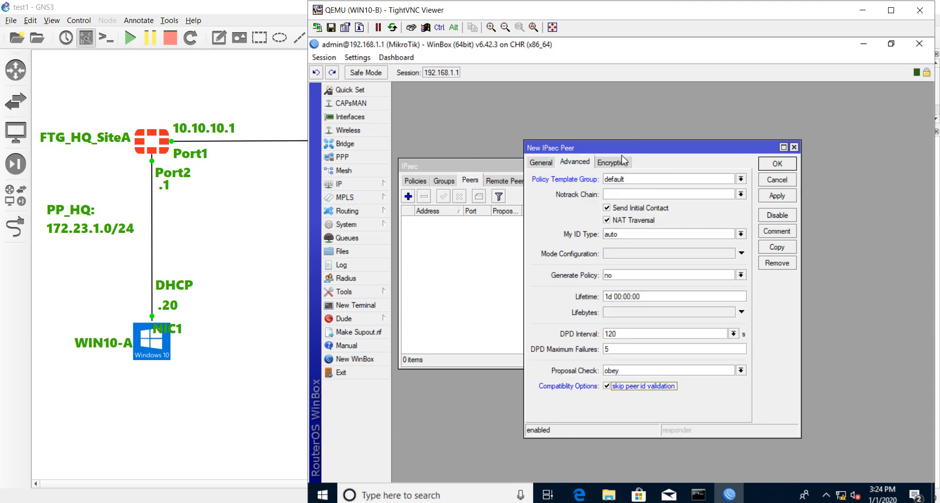
{"action": "left_click", "coordinate": [611, 162]}
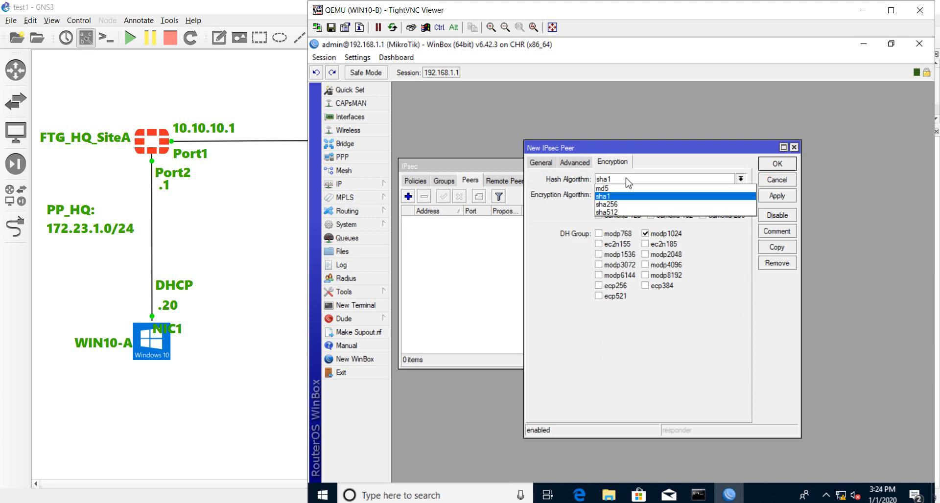
{"action": "left_click", "coordinate": [603, 189]}
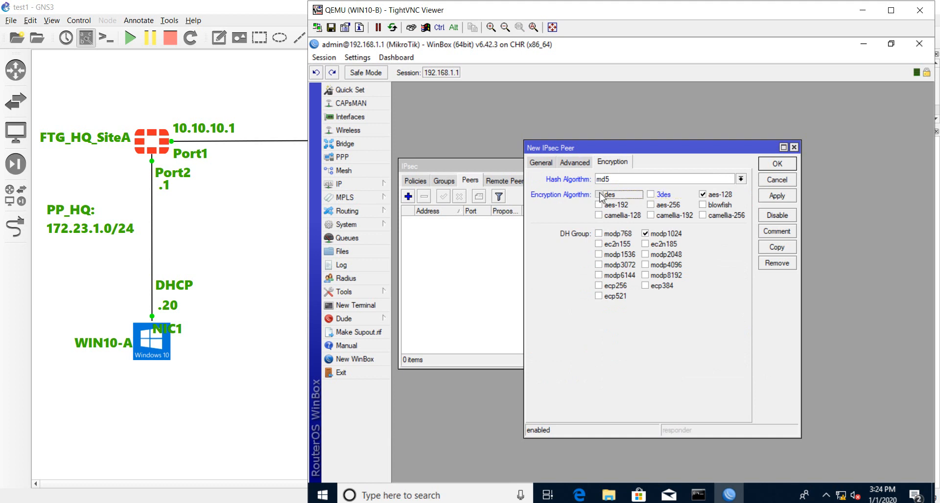
{"action": "left_click", "coordinate": [598, 195]}
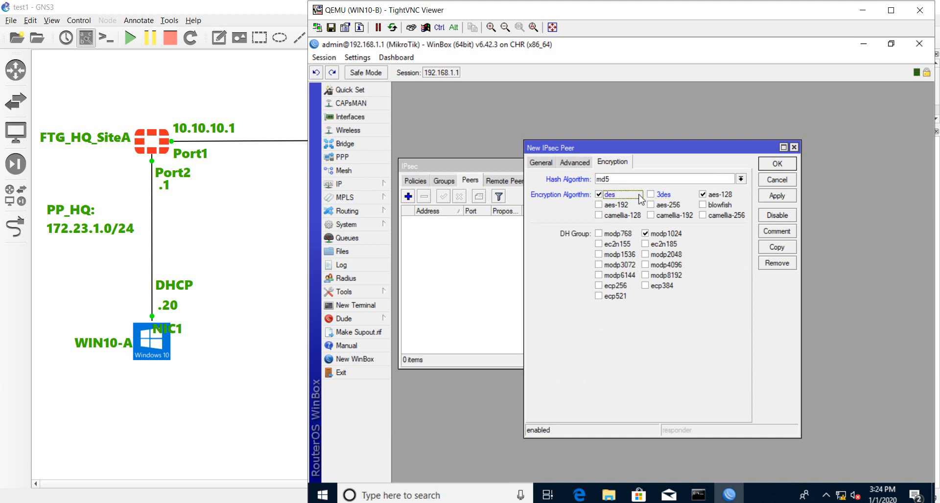
{"action": "left_click", "coordinate": [646, 234]}
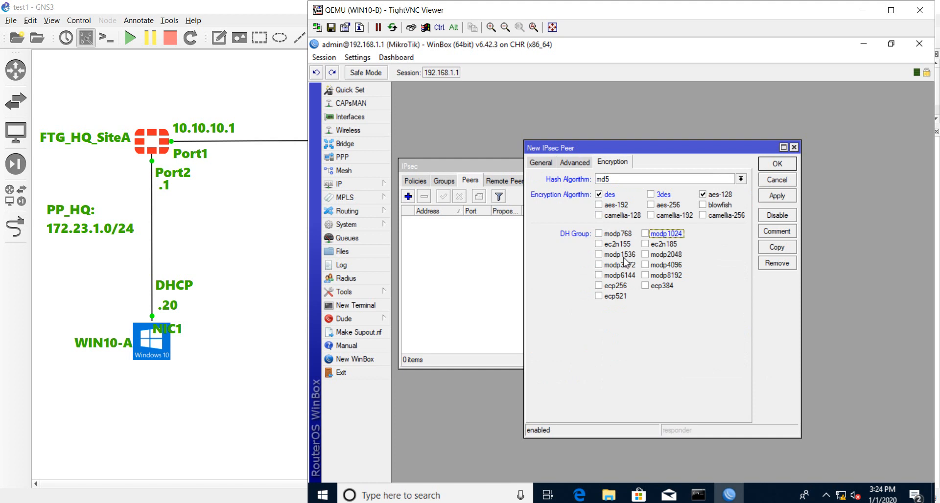
{"action": "left_click", "coordinate": [598, 254]}
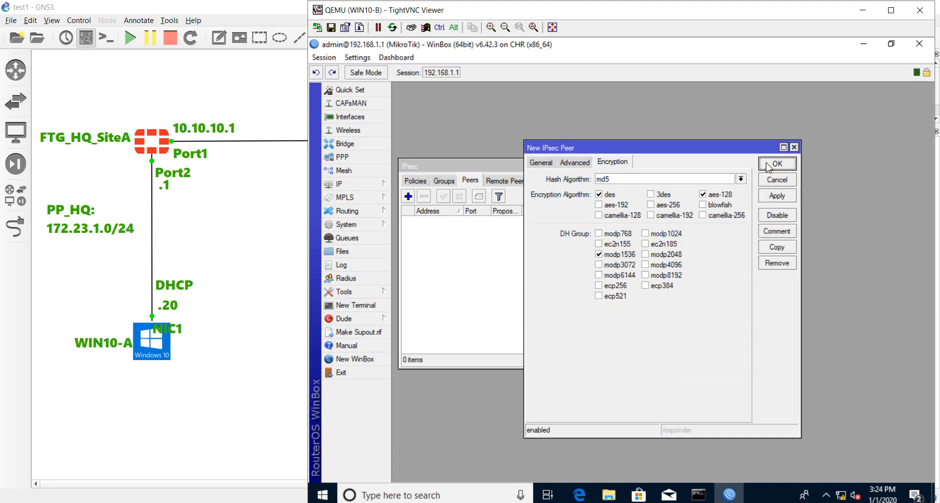
{"action": "left_click", "coordinate": [775, 163]}
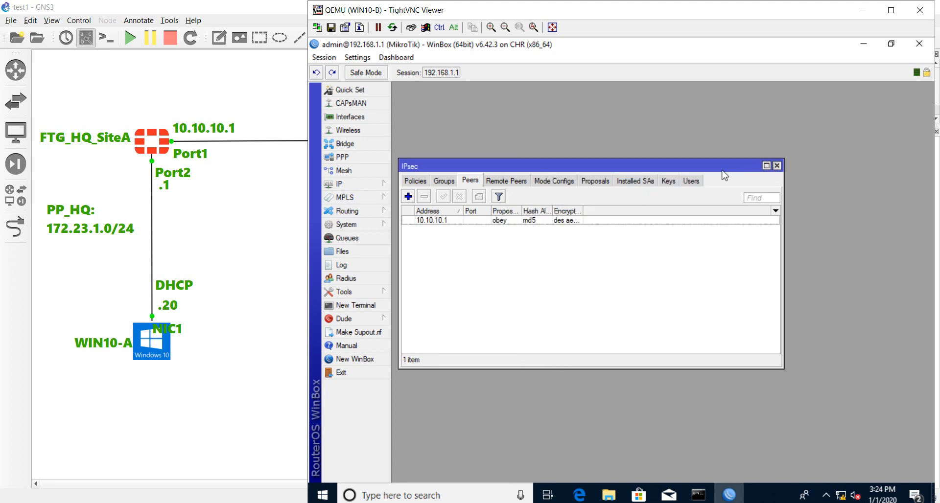
Start a new IPsec policy with source 192.168.1.0/24 and destination 172.23.1.0/24.
{"action": "left_click", "coordinate": [777, 165]}
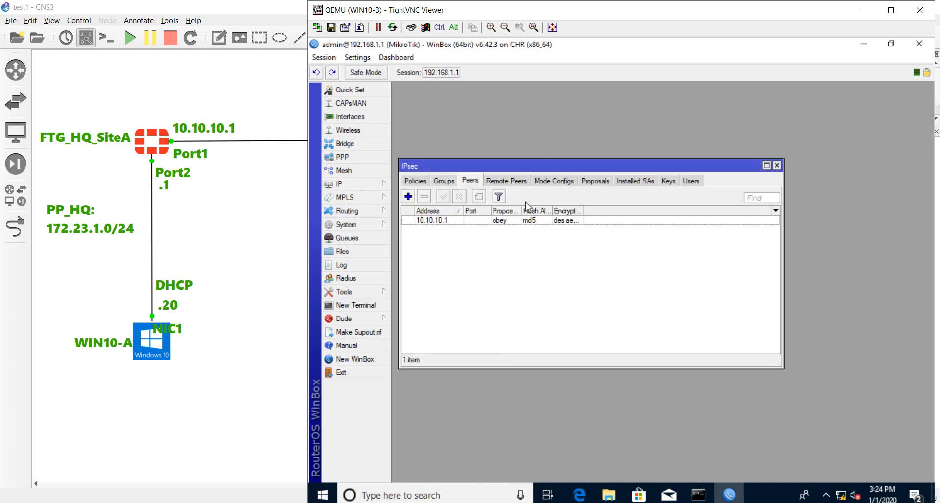
{"action": "left_click", "coordinate": [414, 180]}
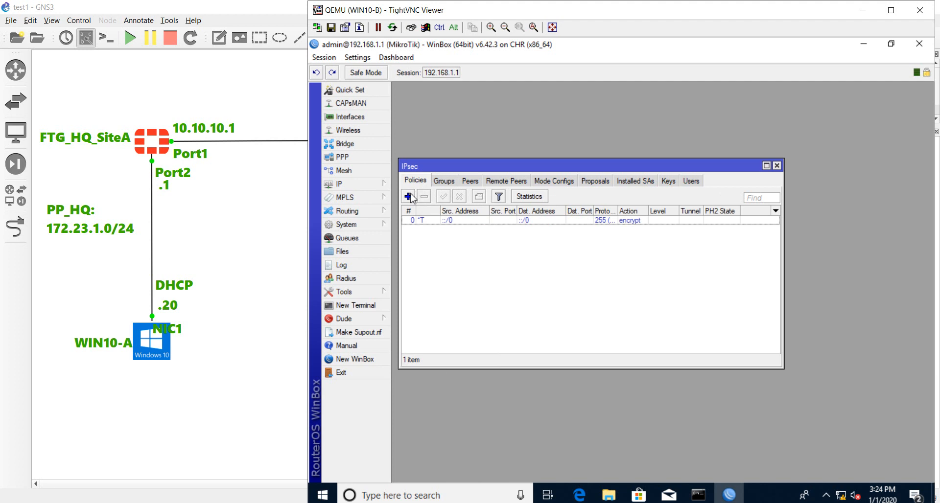
{"action": "mouse_move", "coordinate": [409, 196]}
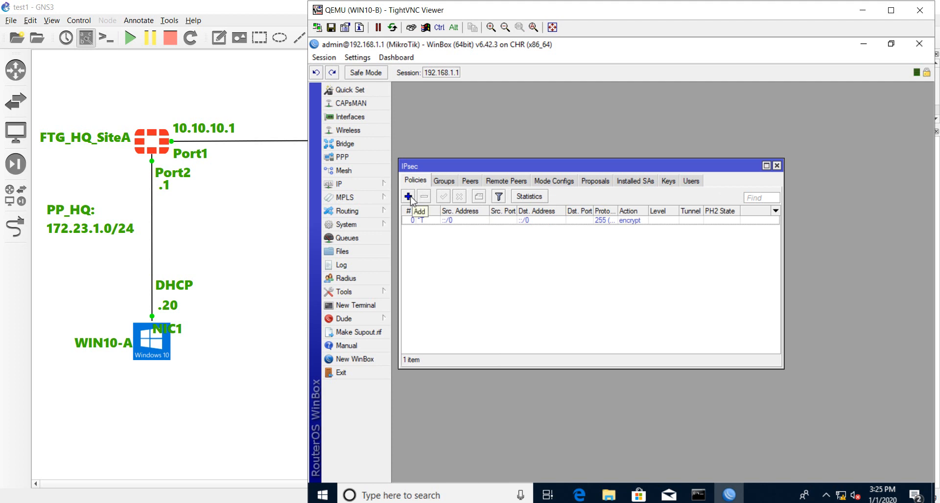
{"action": "left_click", "coordinate": [408, 197]}
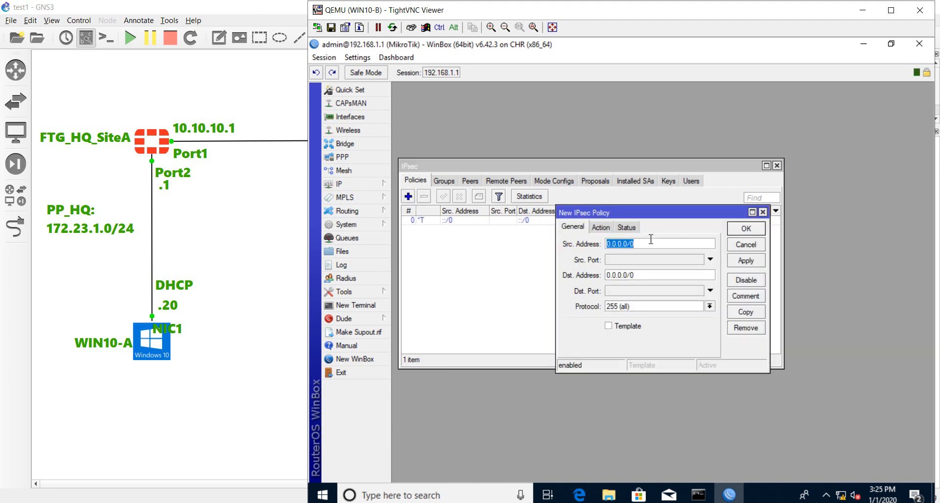
{"action": "type", "text": "192"}
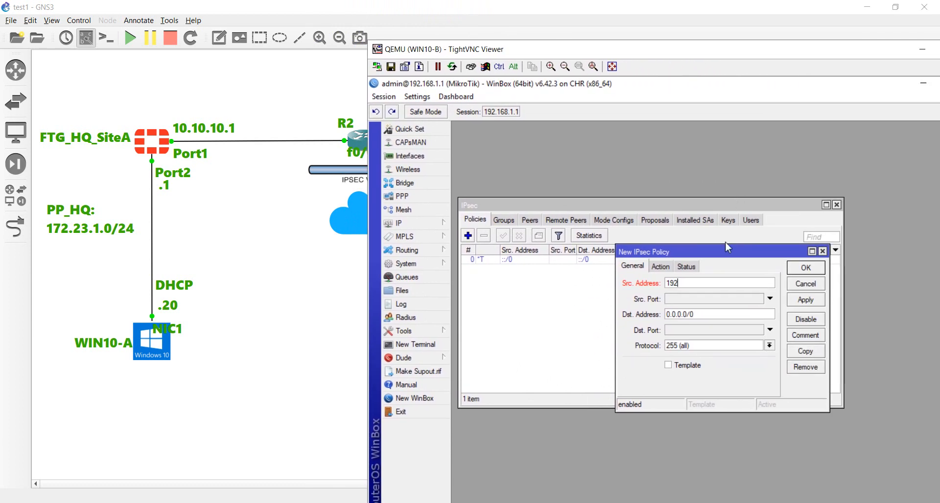
{"action": "type", "text": ".168.1.0"}
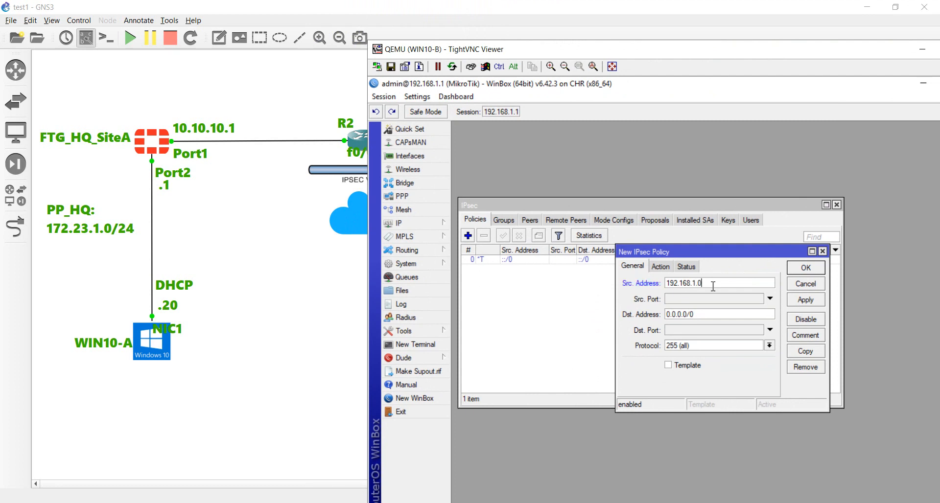
{"action": "type", "text": "/24"}
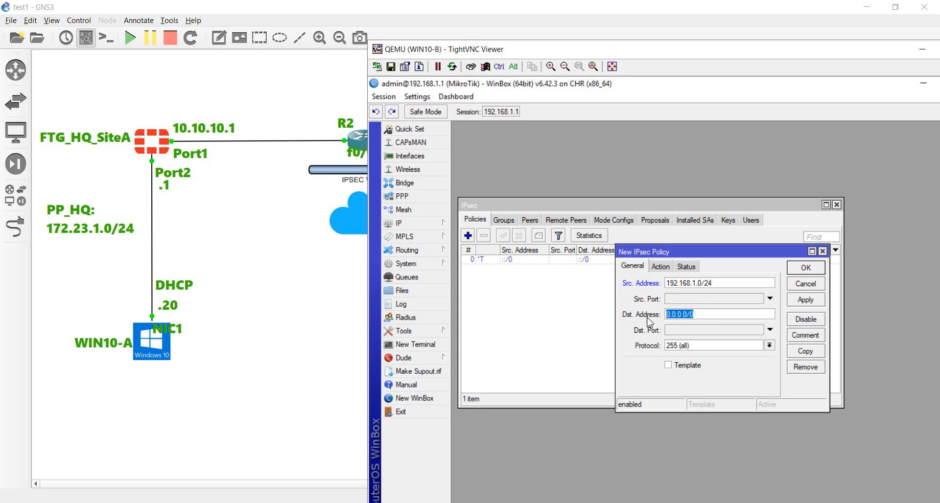
{"action": "type", "text": "172."}
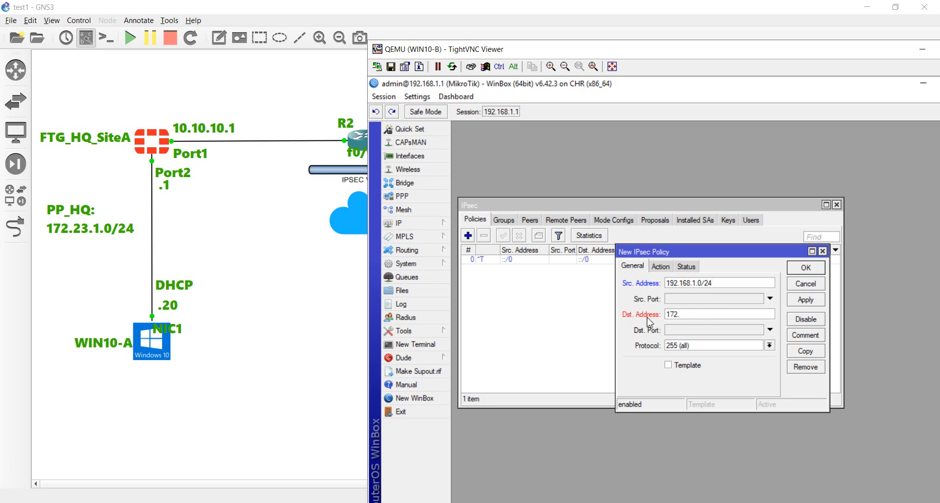
{"action": "type", "text": "23.1.0"}
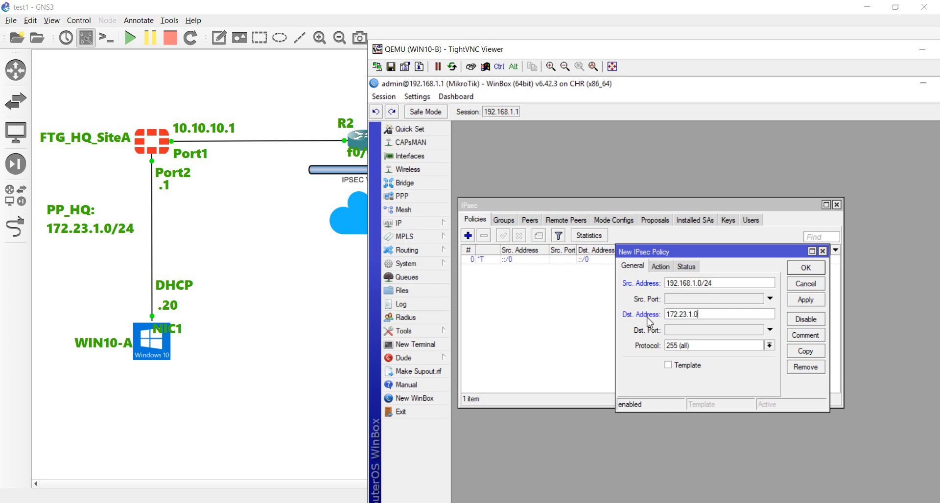
{"action": "type", "text": "/24"}
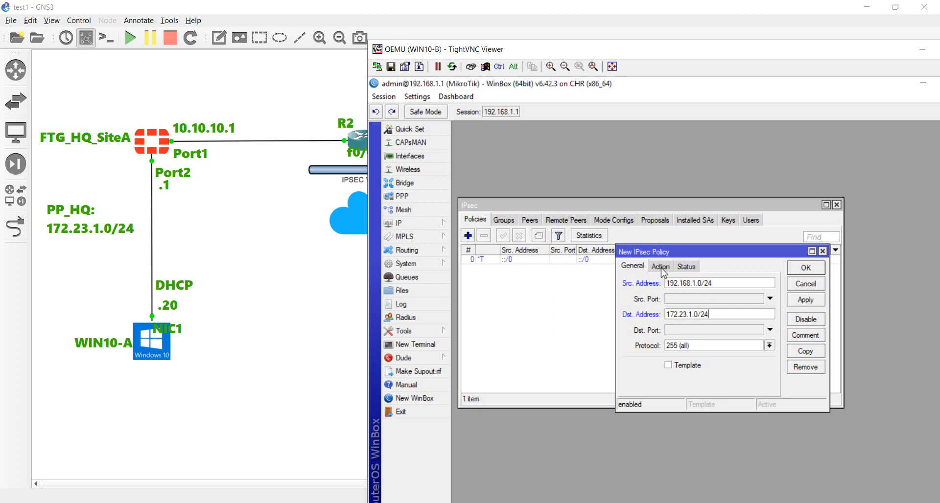
Set the policy's SA source to 20.20.20.2 and SA destination to 10.10.10.1.
{"action": "left_click", "coordinate": [660, 266]}
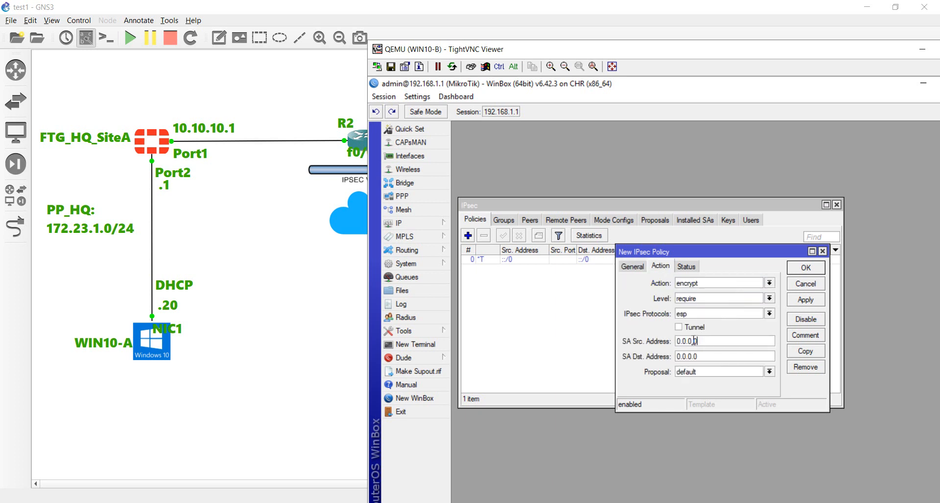
{"action": "triple_click", "coordinate": [719, 341]}
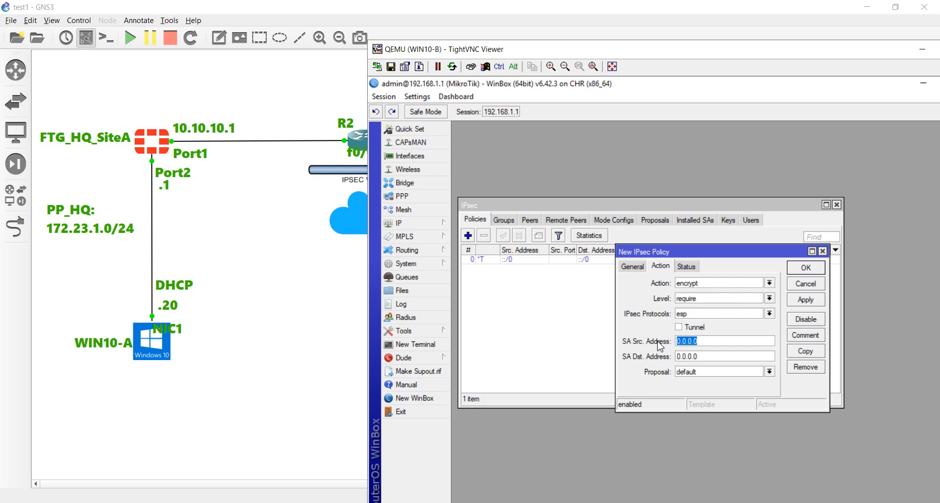
{"action": "type", "text": "20"}
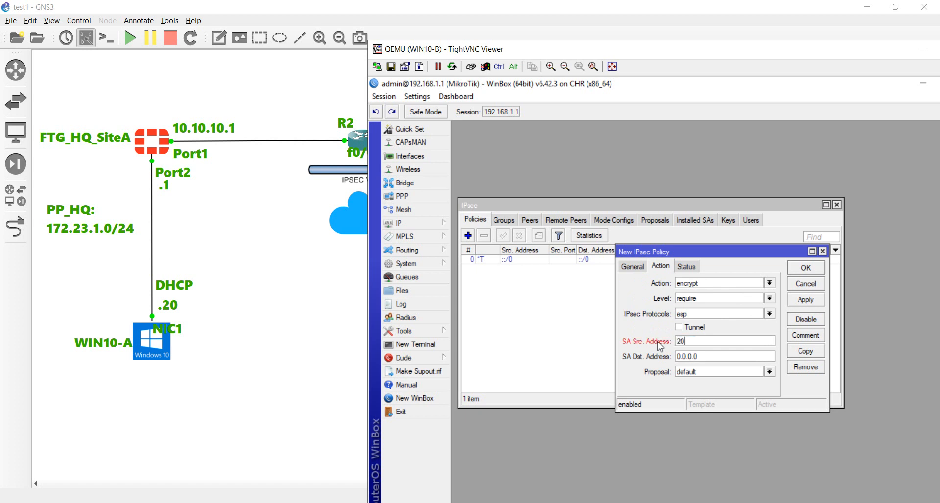
{"action": "type", "text": ".20.20.2"}
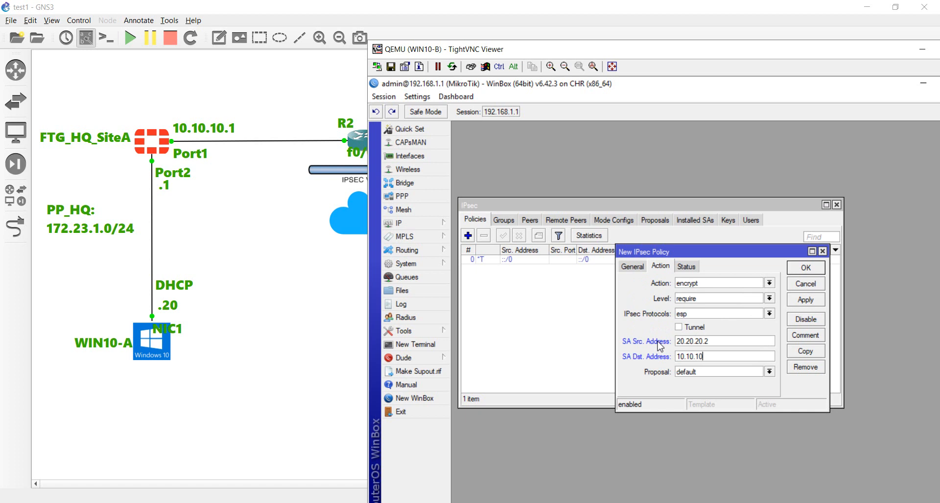
{"action": "type", "text": ".1"}
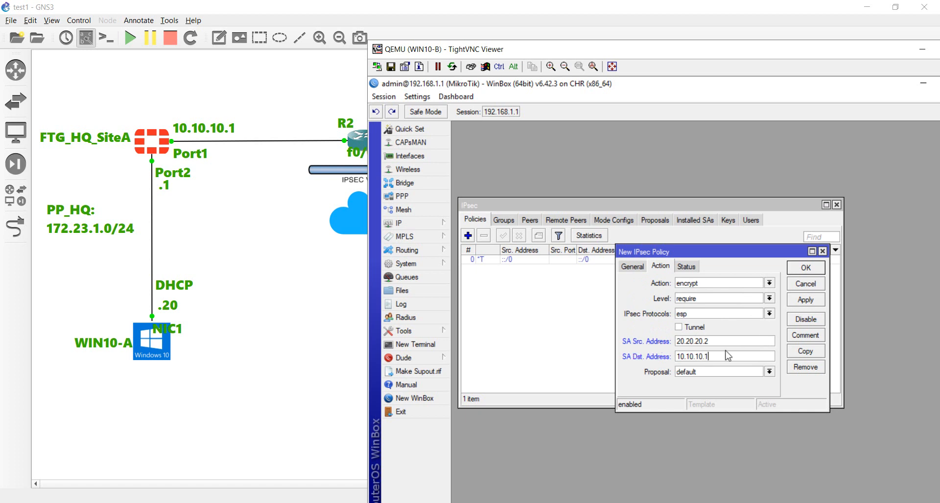
{"action": "triple_click", "coordinate": [719, 356]}
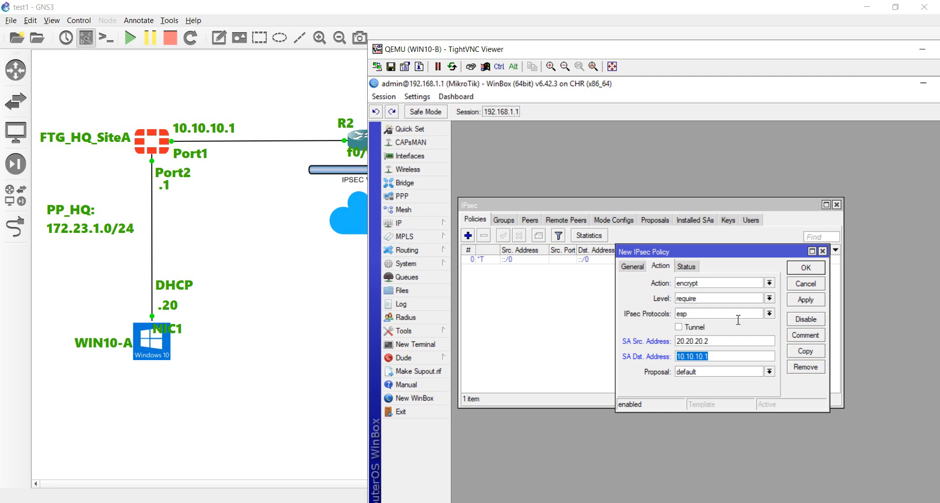
Dismiss the endpoint mismatch errors and switch the policy to tunnel mode.
{"action": "left_click", "coordinate": [685, 266]}
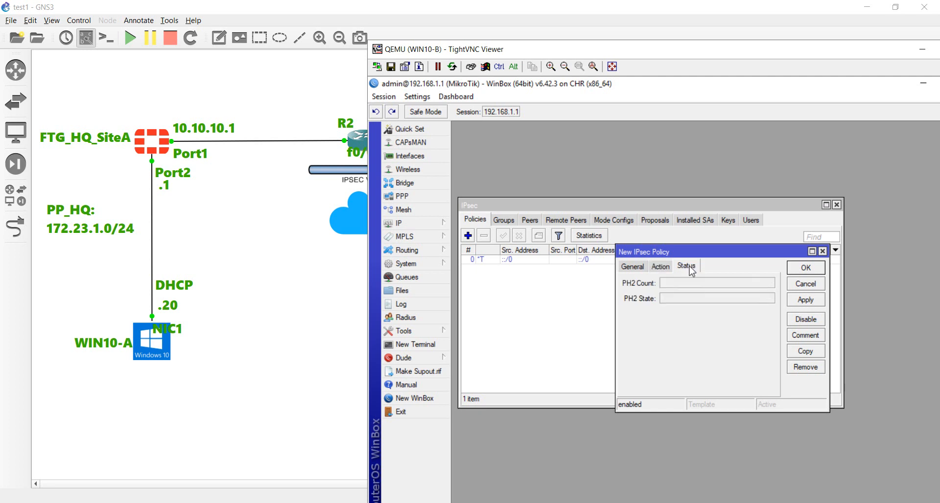
{"action": "left_click", "coordinate": [804, 267]}
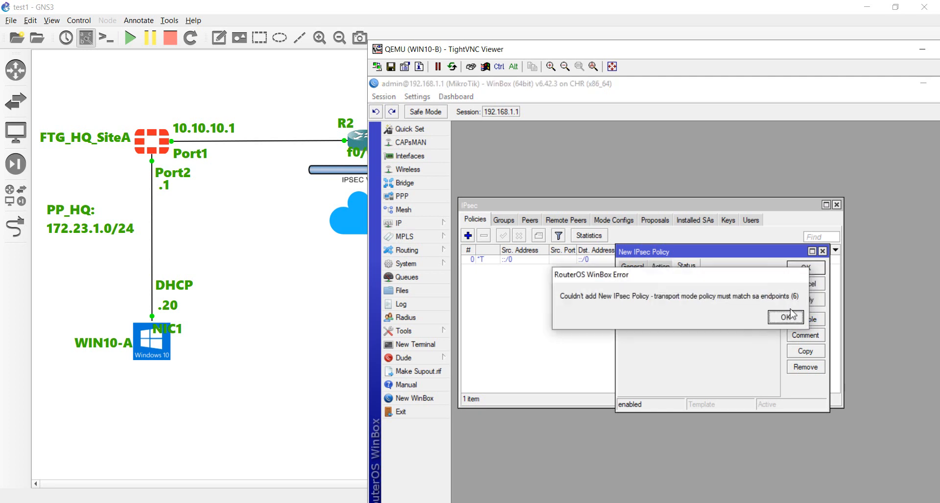
{"action": "left_click", "coordinate": [785, 317]}
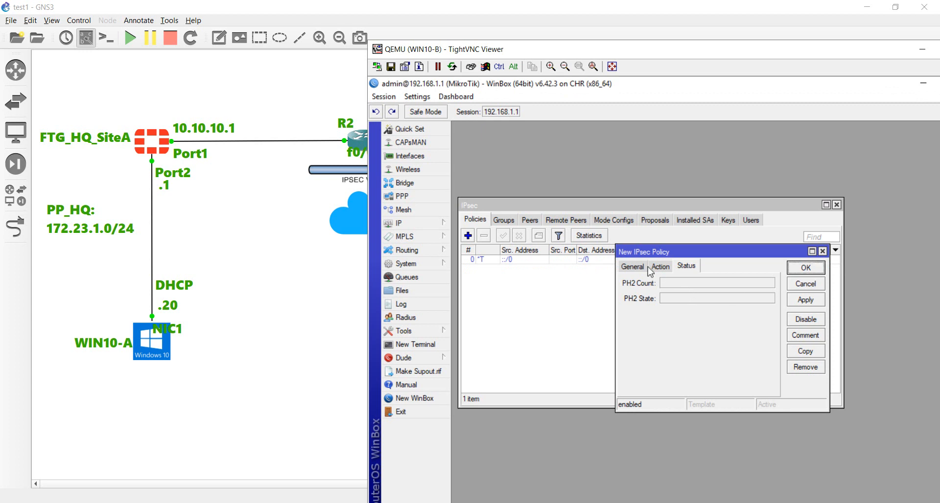
{"action": "left_click", "coordinate": [631, 266]}
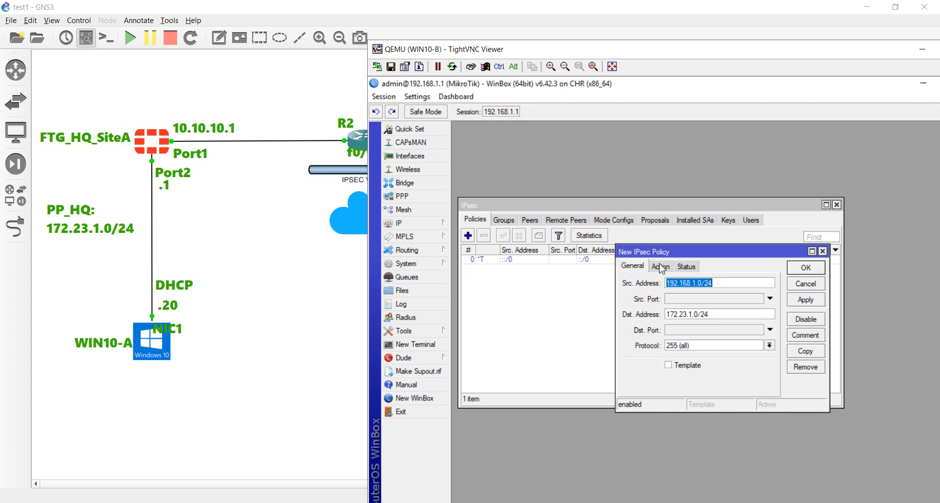
{"action": "left_click", "coordinate": [659, 266]}
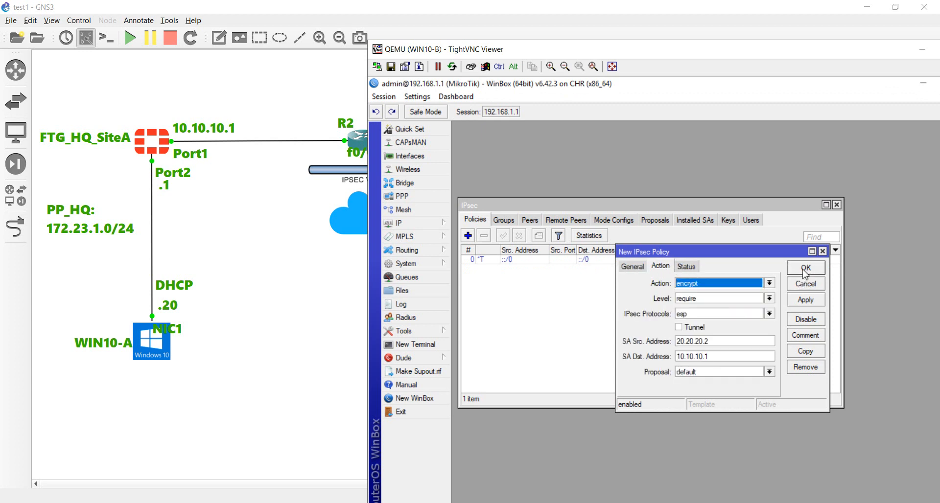
{"action": "left_click", "coordinate": [804, 268]}
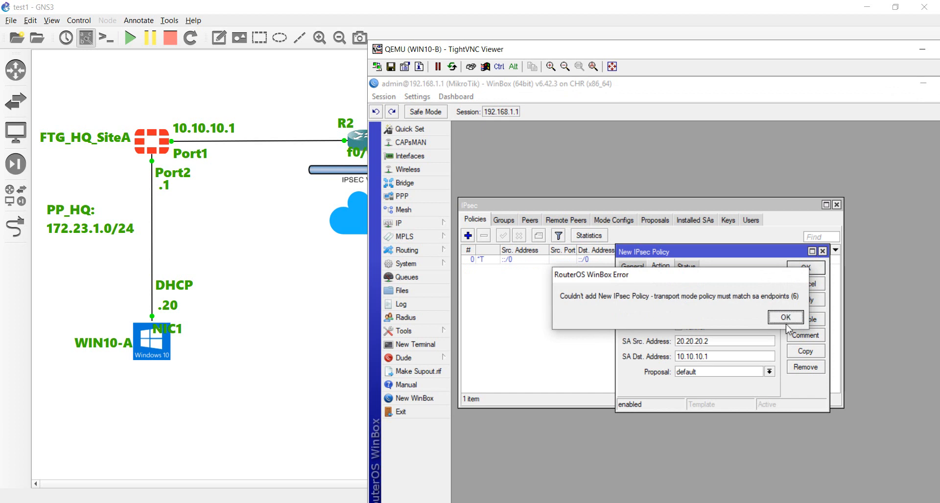
{"action": "left_click", "coordinate": [785, 318]}
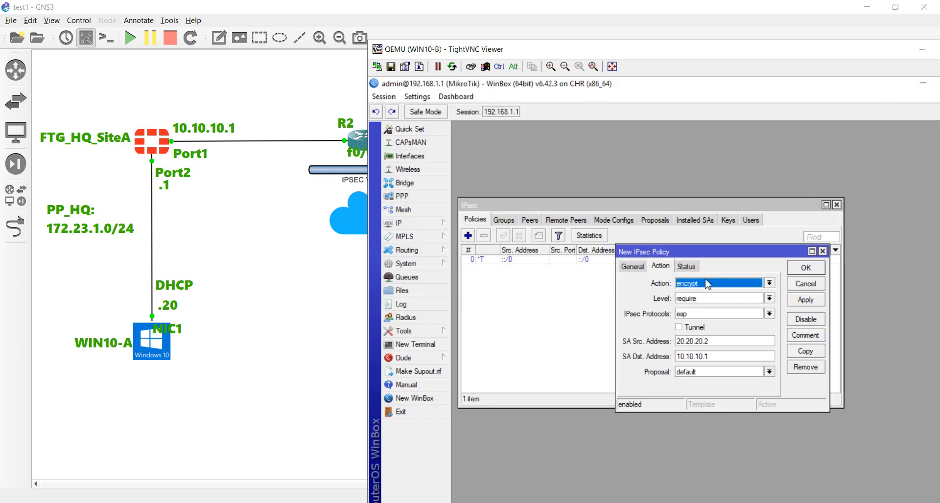
{"action": "left_click", "coordinate": [679, 327]}
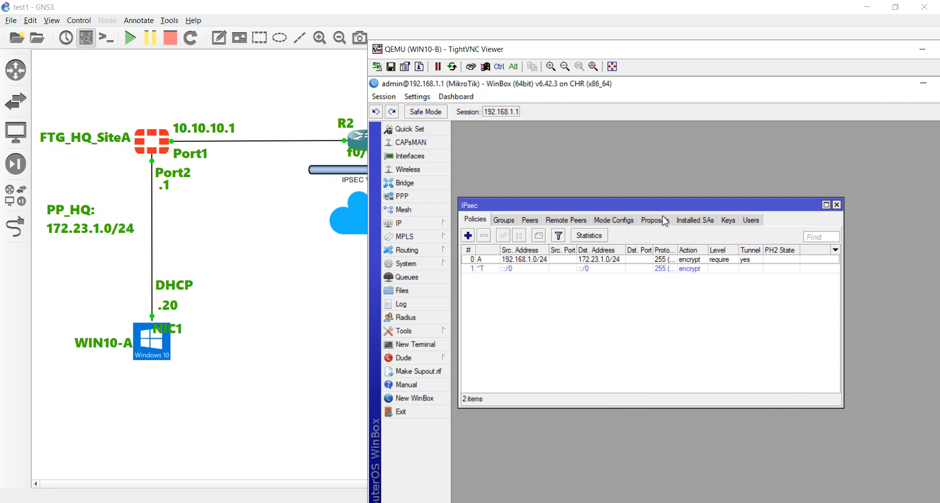
Check the proposals, remote peer 10.10.10.1 and installed SAs, then switch to WIN10-A.
{"action": "left_click", "coordinate": [695, 220]}
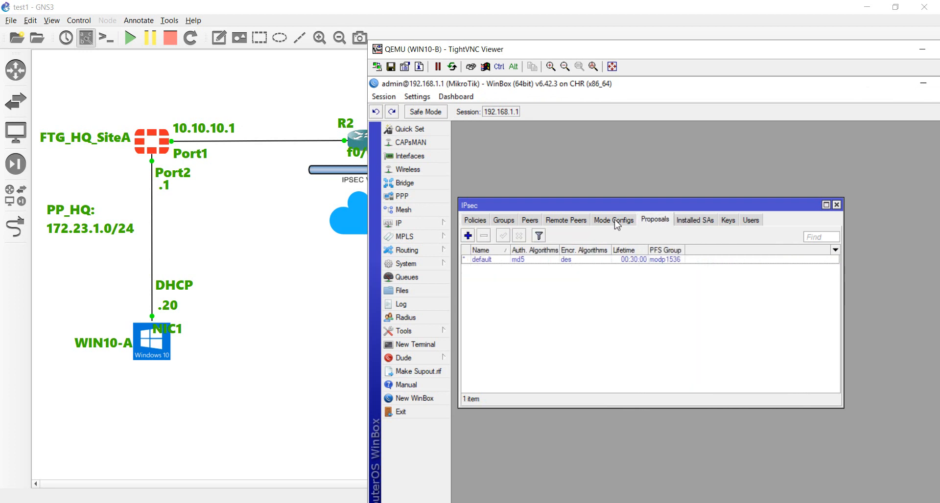
{"action": "left_click", "coordinate": [565, 220]}
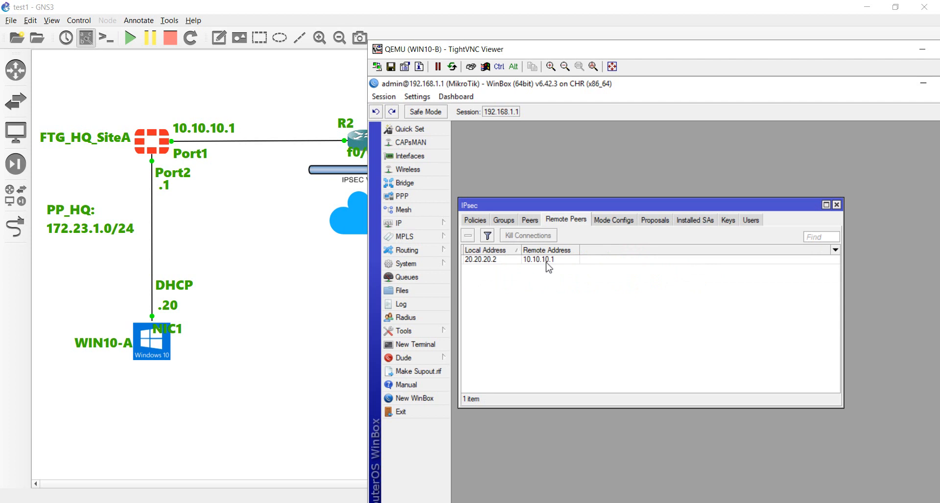
{"action": "double_click", "coordinate": [538, 259]}
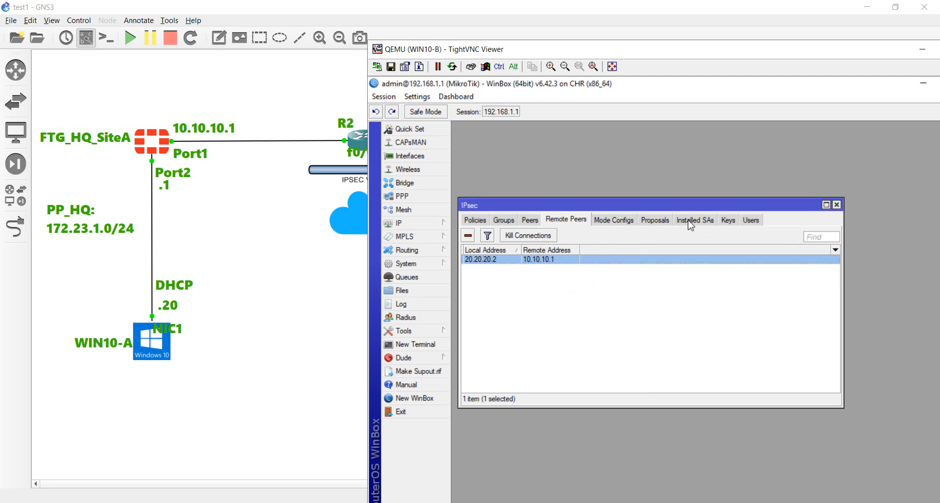
{"action": "left_click", "coordinate": [694, 219]}
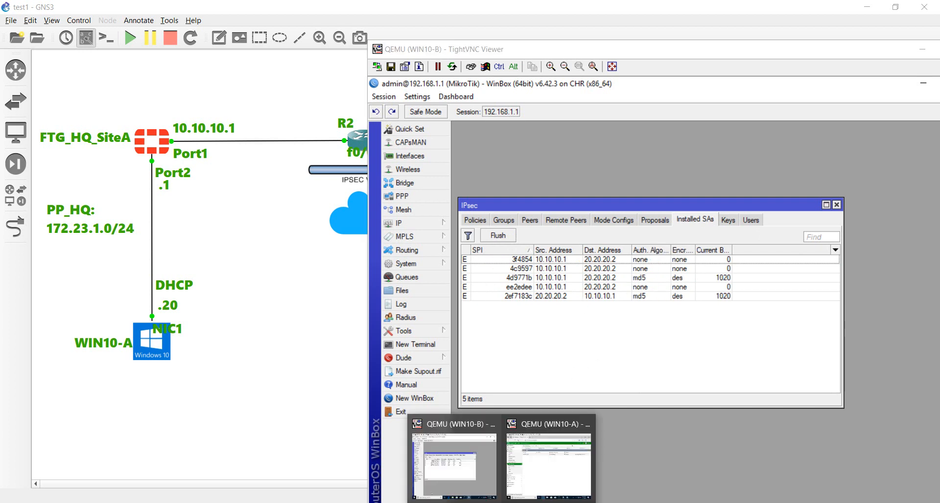
{"action": "left_click", "coordinate": [547, 458]}
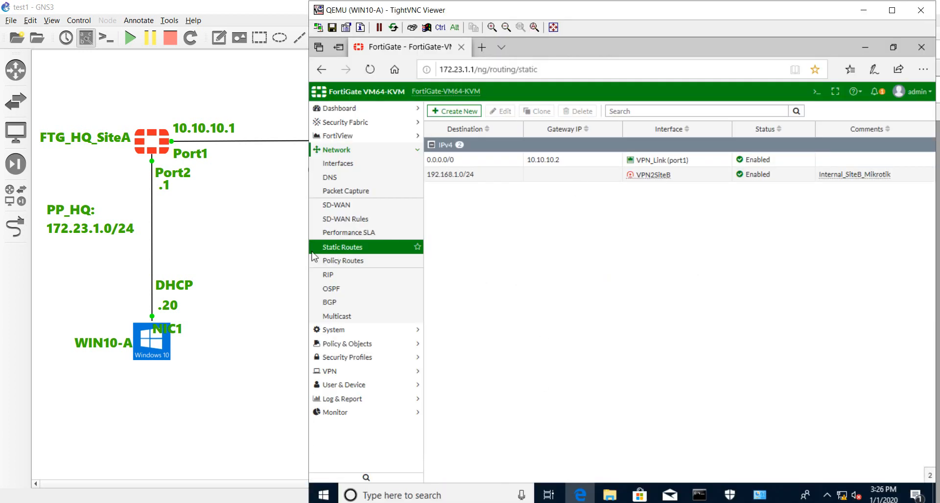
{"action": "mouse_move", "coordinate": [344, 419]}
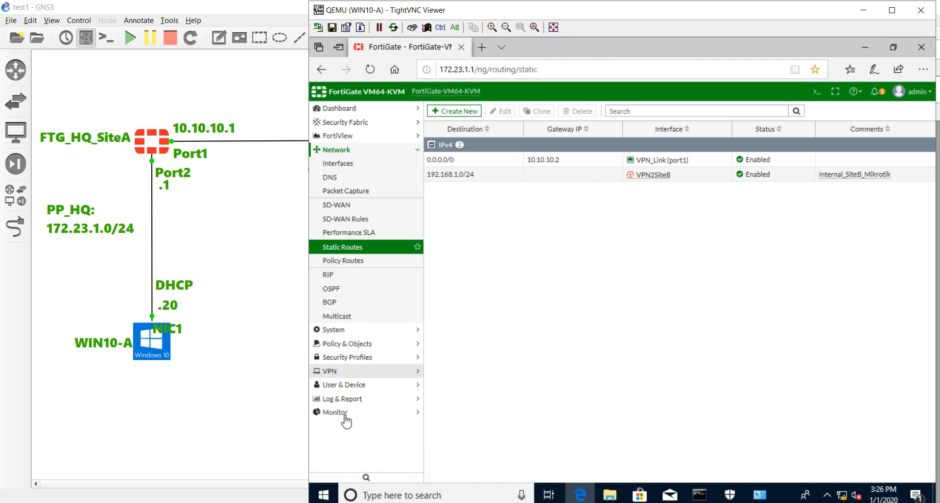
Open FortiGate's VPN > Monitor > IPsec Monitor page to check the VPN2SiteB tunnel.
{"action": "left_click", "coordinate": [329, 371]}
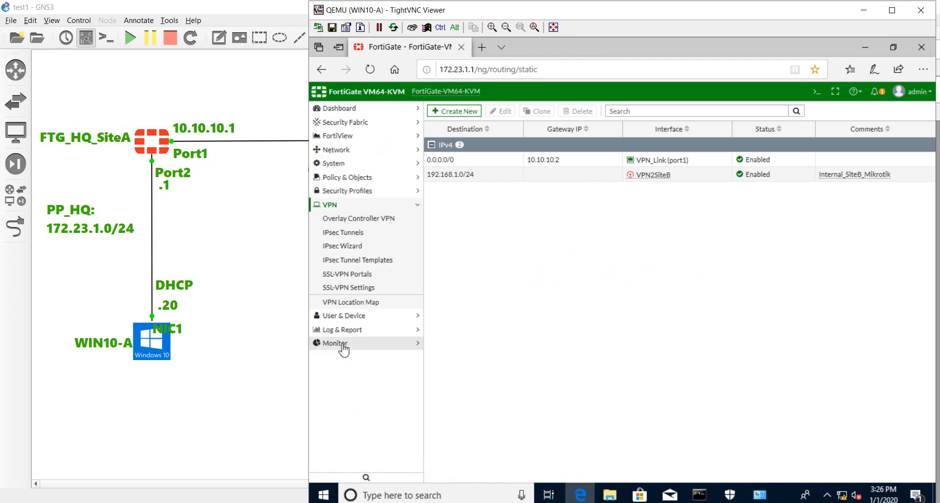
{"action": "left_click", "coordinate": [334, 342]}
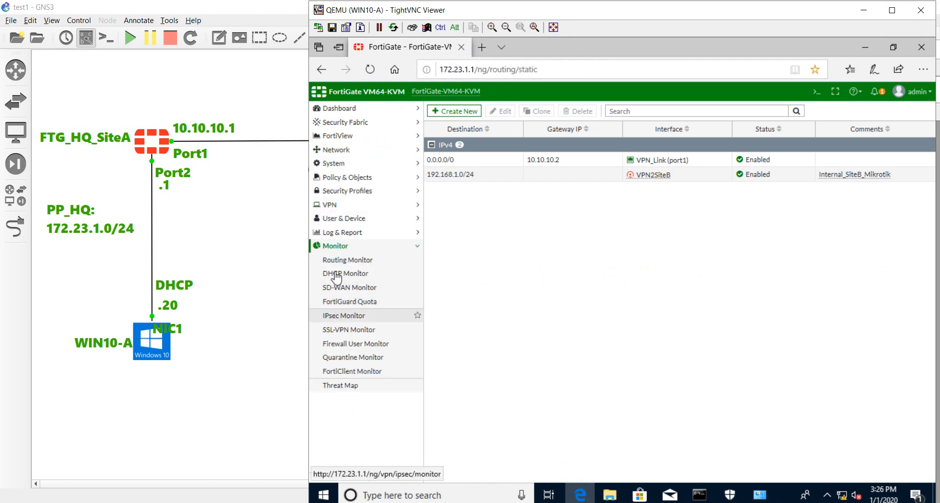
{"action": "mouse_move", "coordinate": [344, 324]}
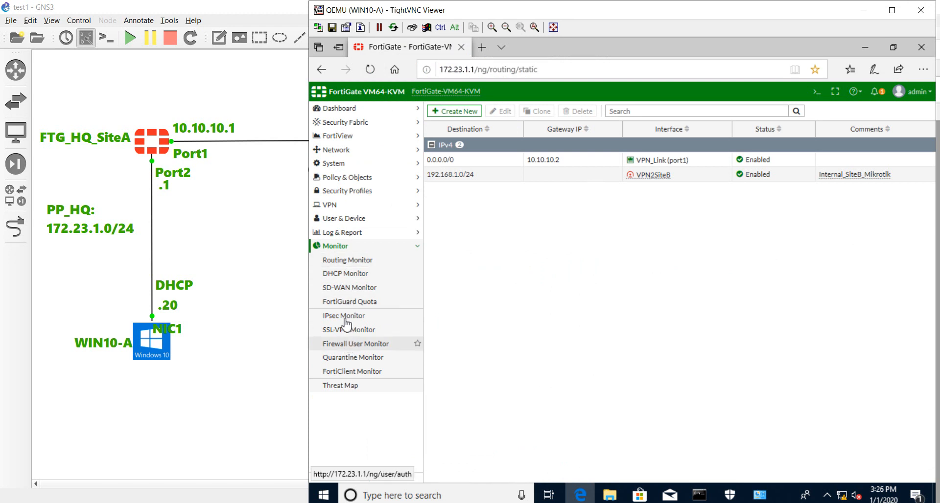
{"action": "left_click", "coordinate": [343, 316]}
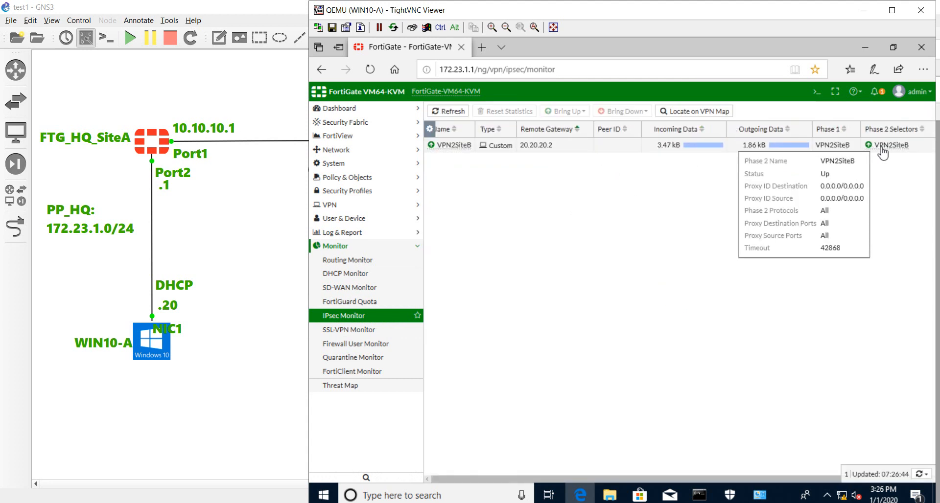
{"action": "mouse_move", "coordinate": [606, 208]}
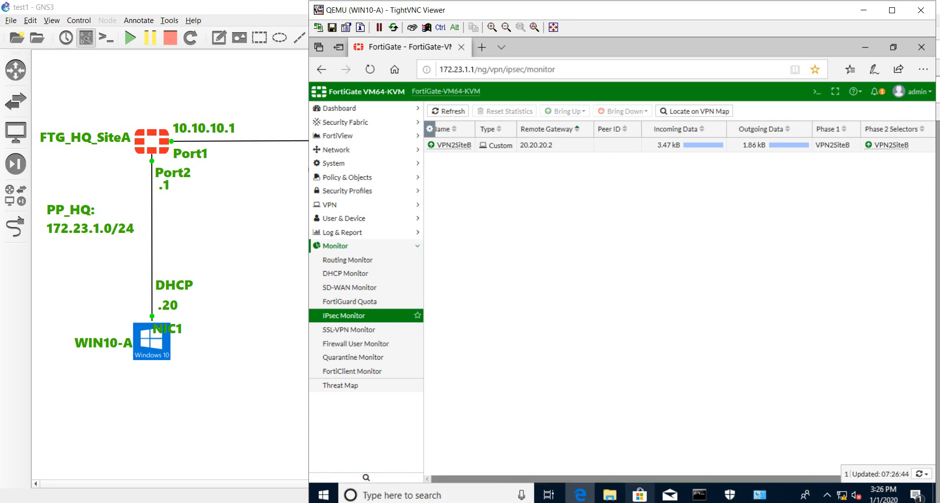
{"action": "mouse_move", "coordinate": [700, 494]}
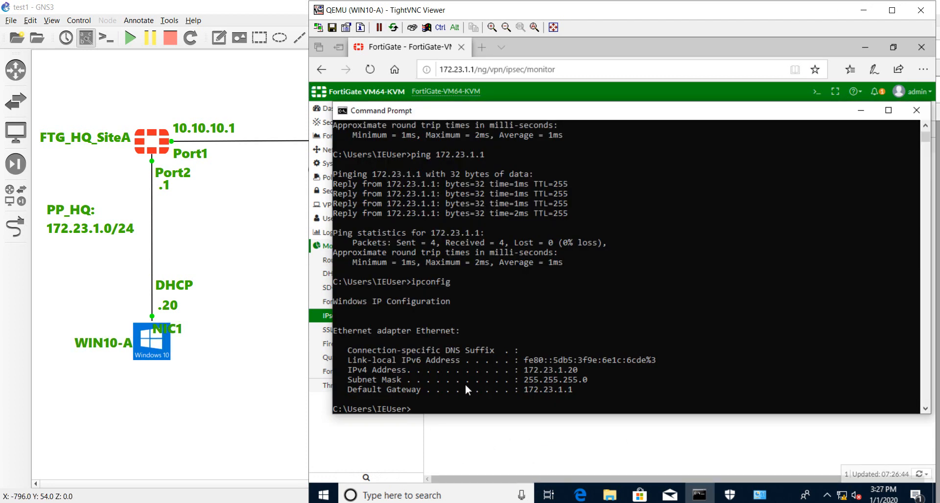
Ping 192.168.1.20 from WIN10-A, then switch to the WIN10-B session.
{"action": "type", "text": "ping"}
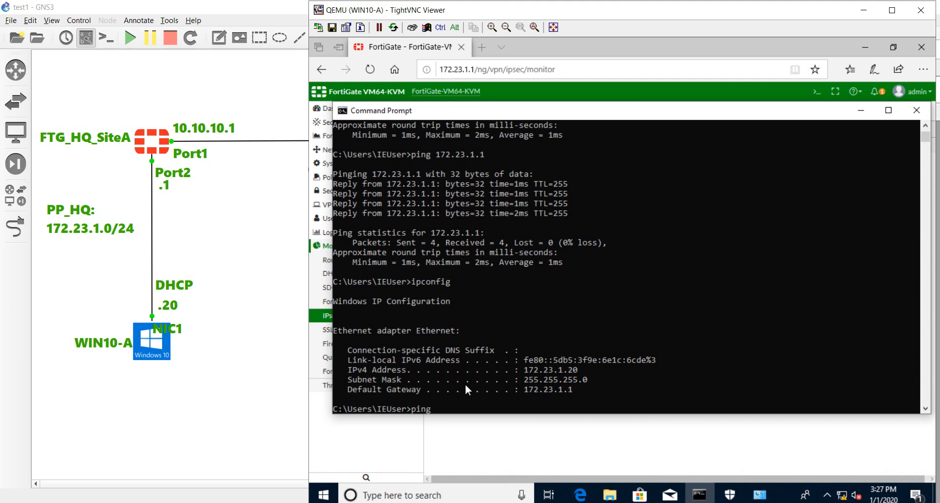
{"action": "type", "text": "192.168."}
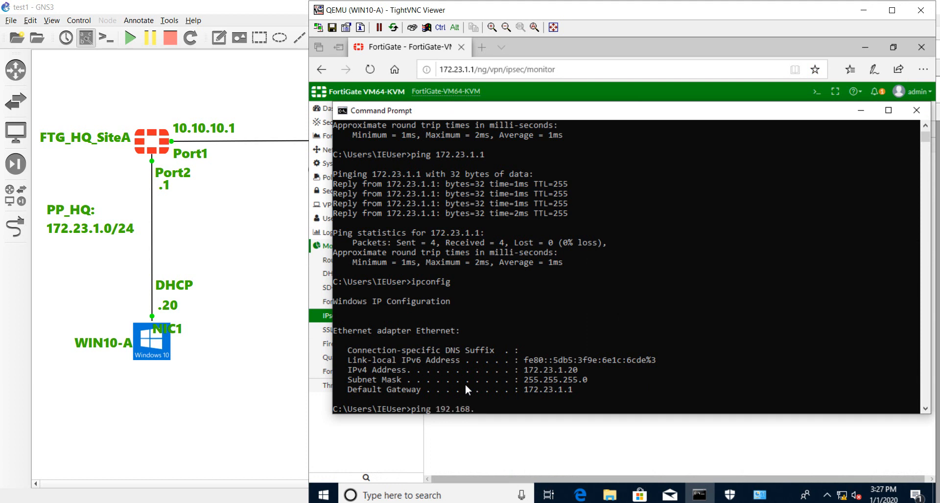
{"action": "type", "text": "1.20"}
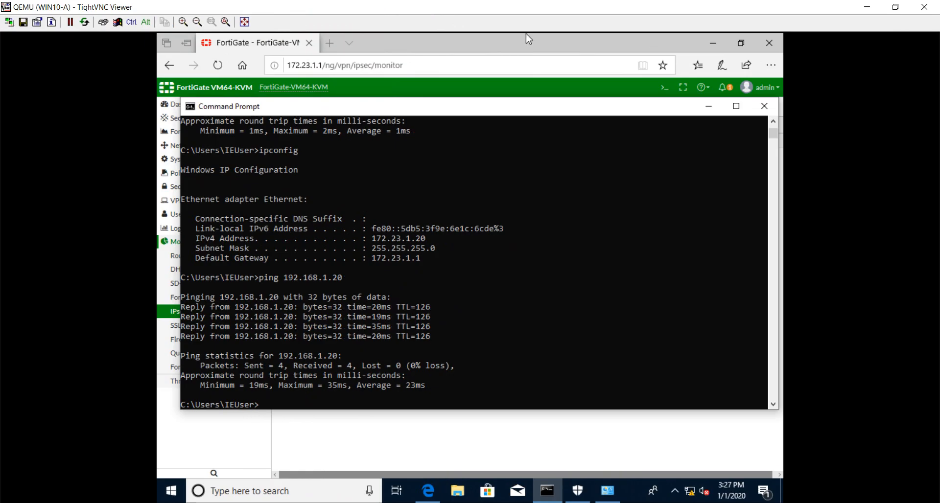
{"action": "mouse_move", "coordinate": [498, 344]}
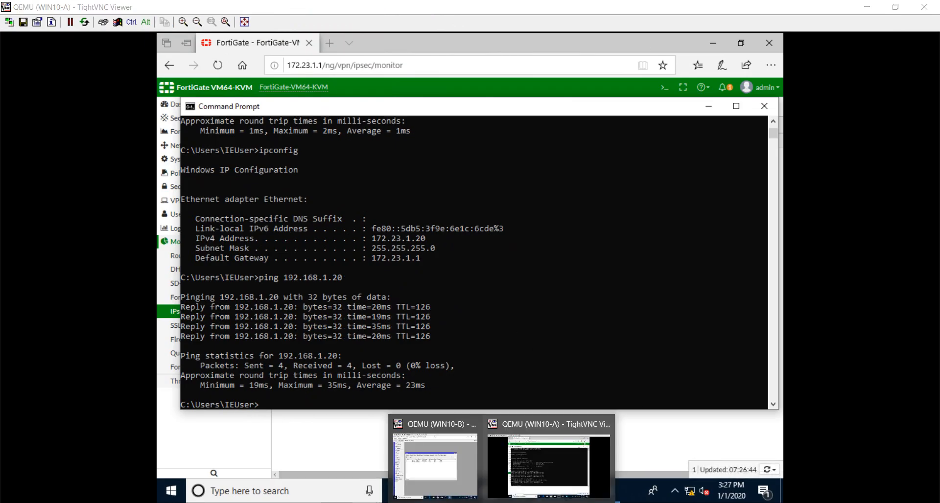
{"action": "left_click", "coordinate": [433, 461]}
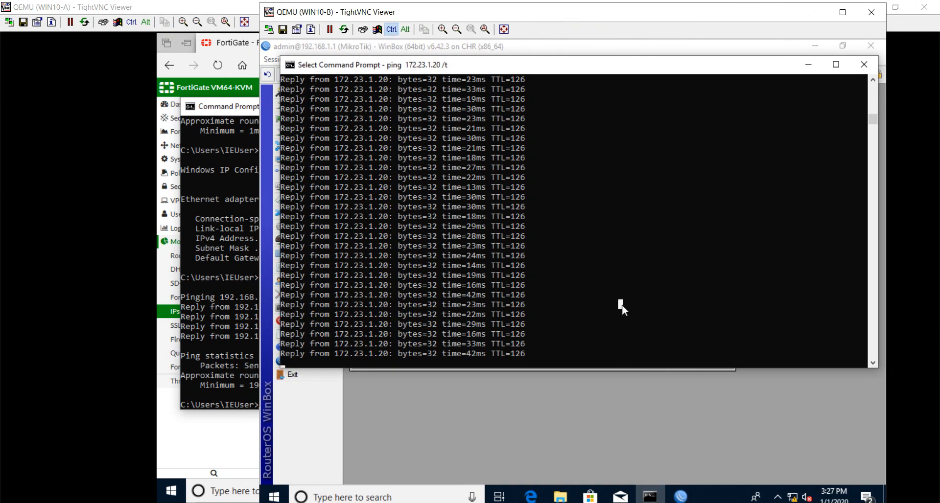
Stop WIN10-B's ping -t to 172.23.1.20, showing 145 sent, 75 received, 48% loss.
{"action": "key", "text": "ctrl+c"}
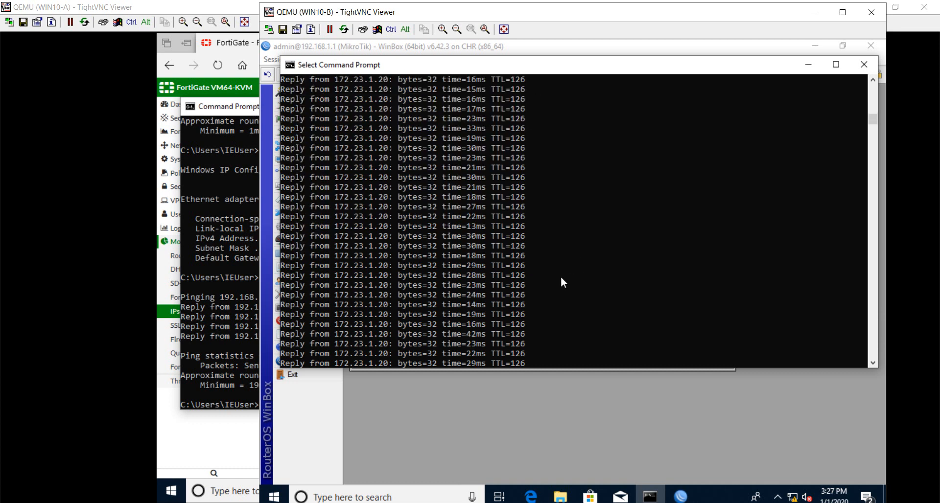
{"action": "key", "text": "ctrl+c"}
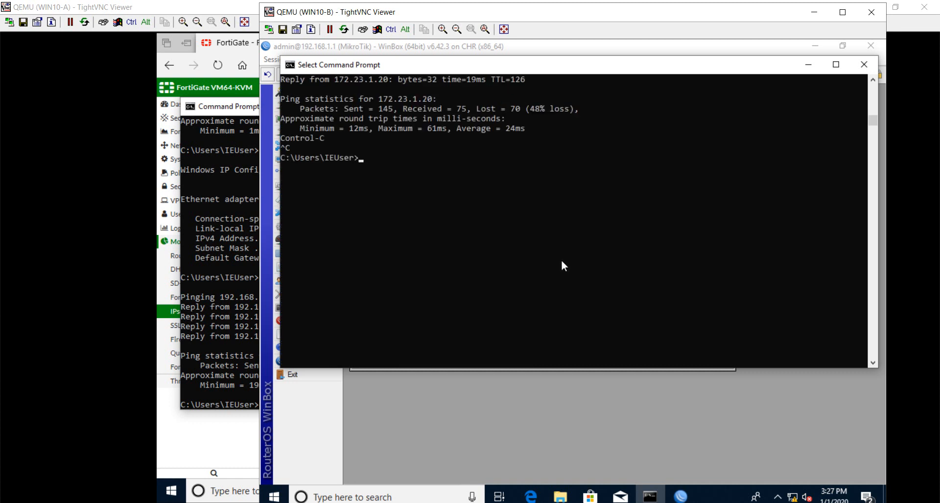
Run tracert -d to 172.23.1.20, completing in three hops via 192.168.1.1.
{"action": "type", "text": "tra"}
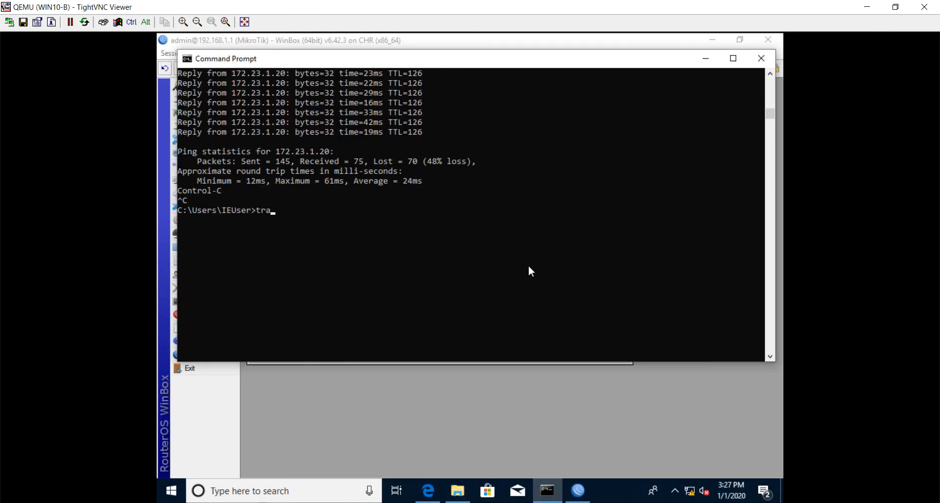
{"action": "type", "text": "cert -d"}
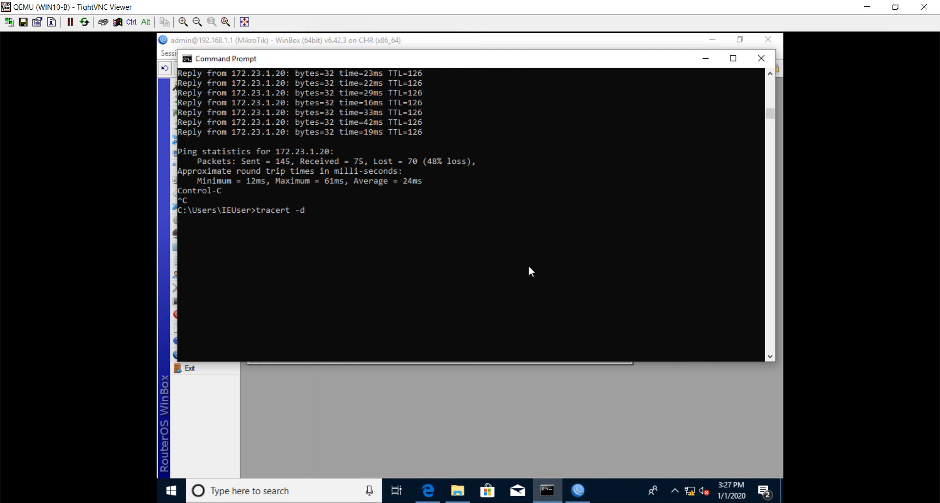
{"action": "type", "text": "172"}
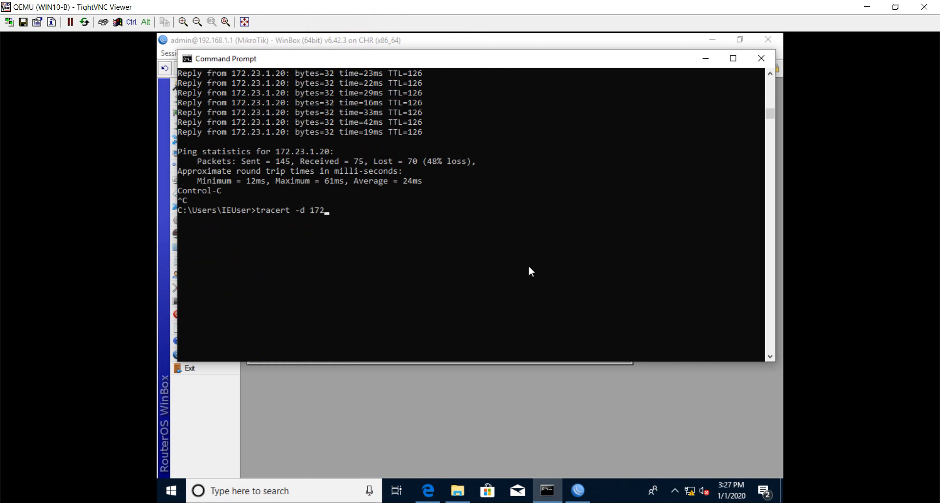
{"action": "type", "text": ".23.1.10"}
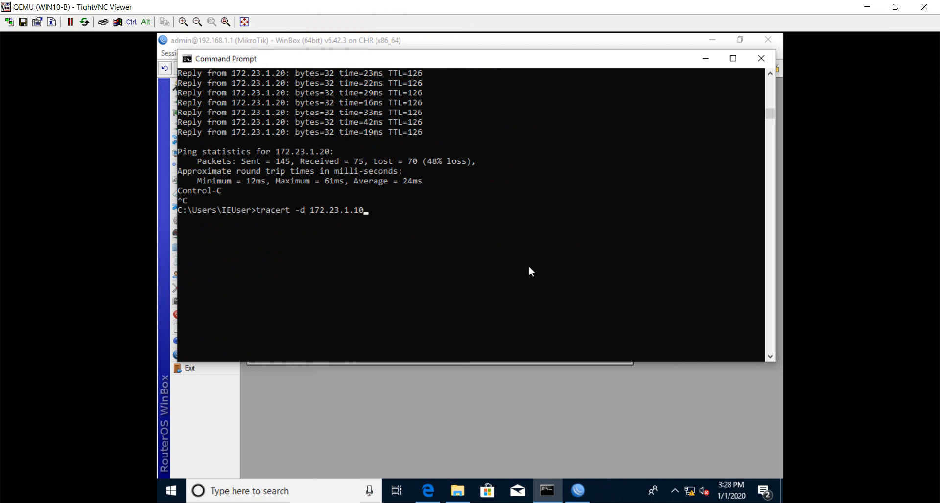
{"action": "key", "text": "Return"}
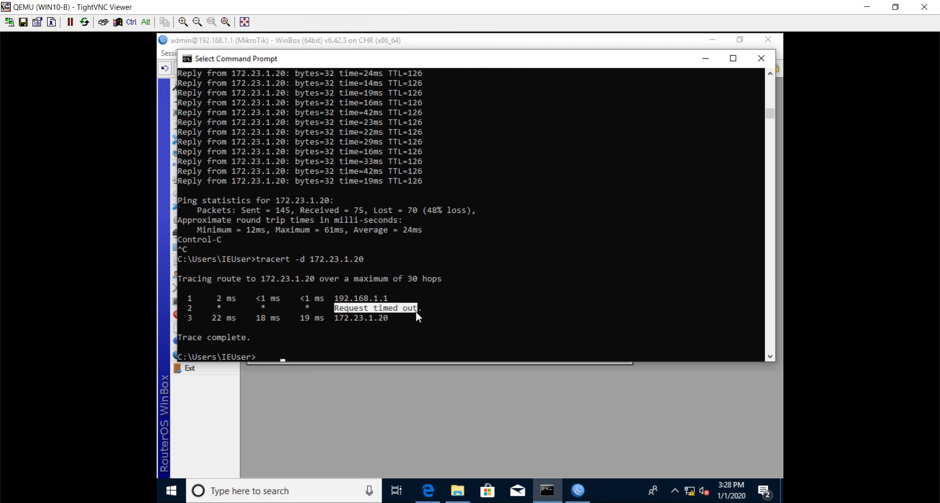
{"action": "mouse_move", "coordinate": [346, 282]}
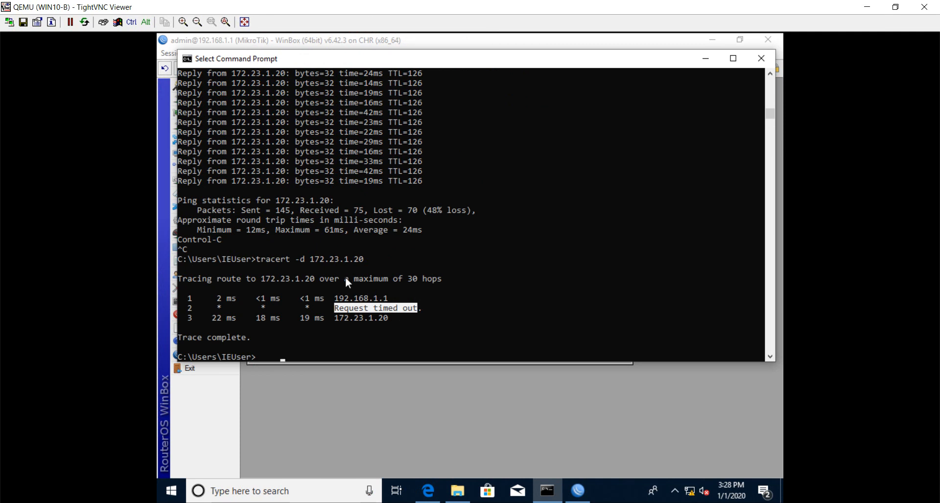
{"action": "mouse_move", "coordinate": [423, 322]}
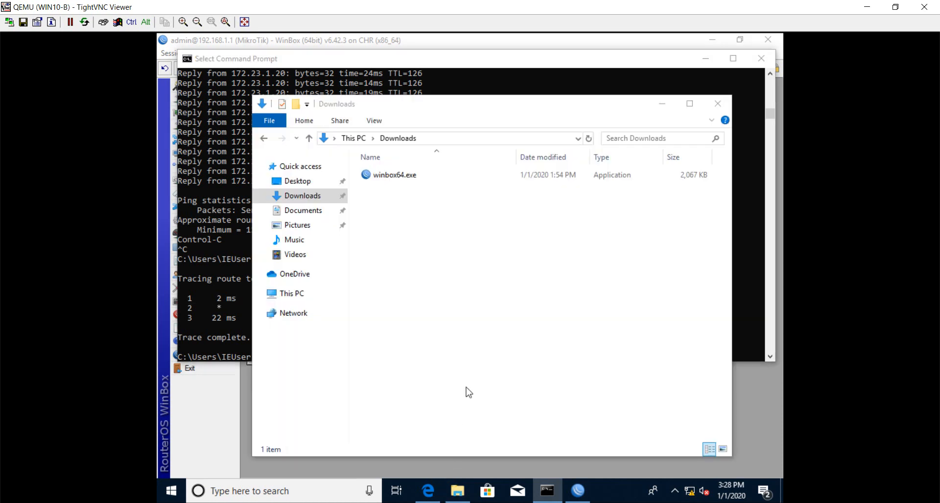
Make a Mikrotik folder in WIN10-B's Downloads holding a replaced copy of winbox64.exe.
{"action": "right_click", "coordinate": [468, 391]}
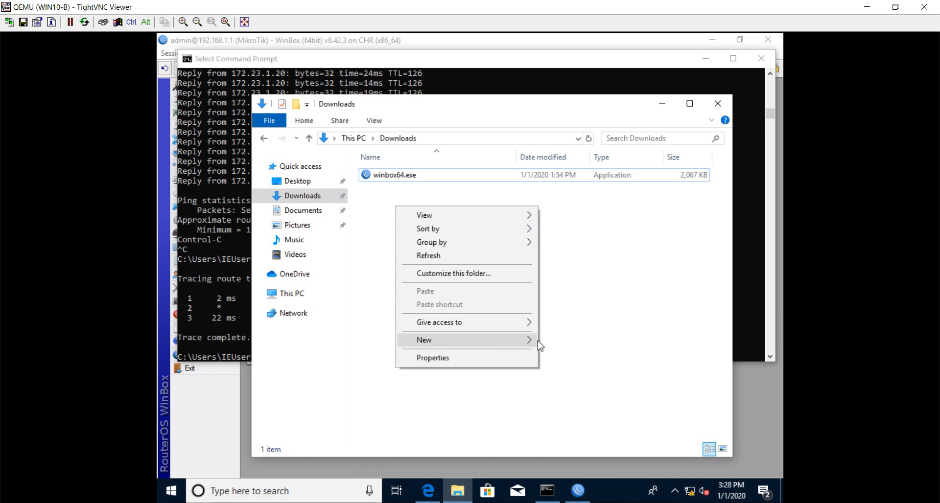
{"action": "mouse_move", "coordinate": [527, 343]}
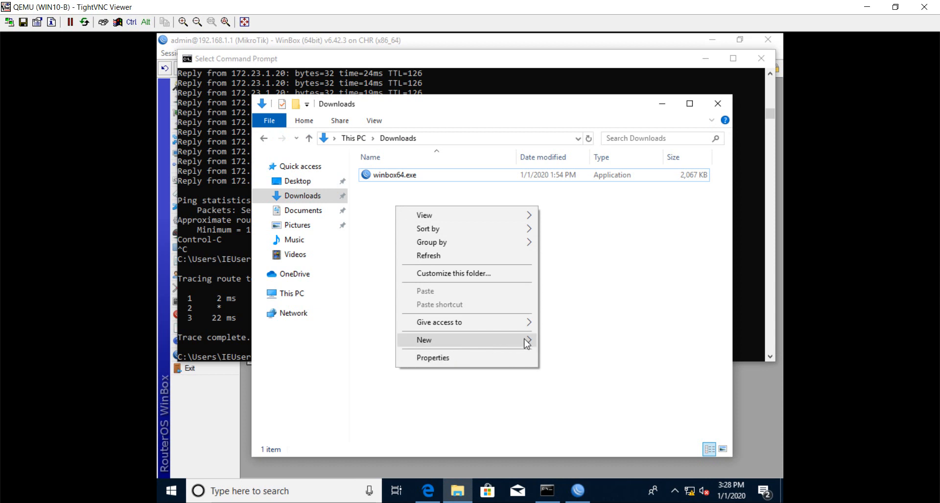
{"action": "mouse_move", "coordinate": [540, 342]}
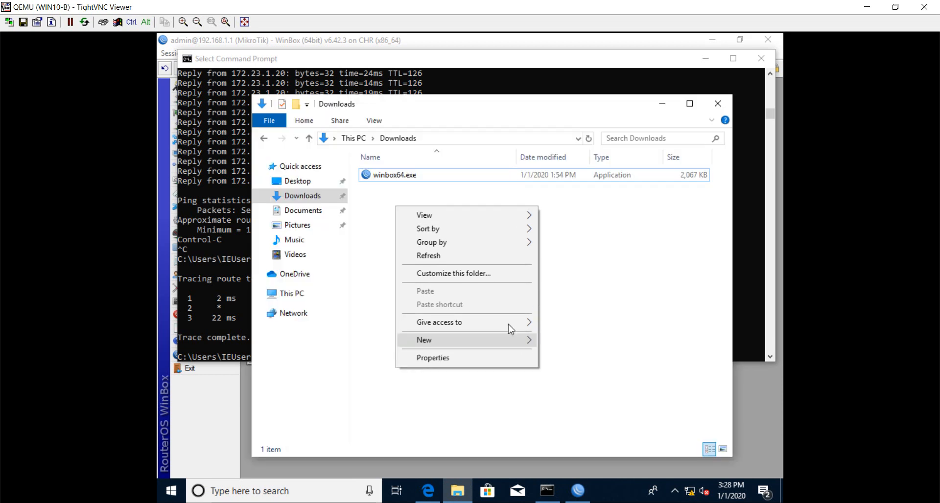
{"action": "left_click", "coordinate": [425, 340]}
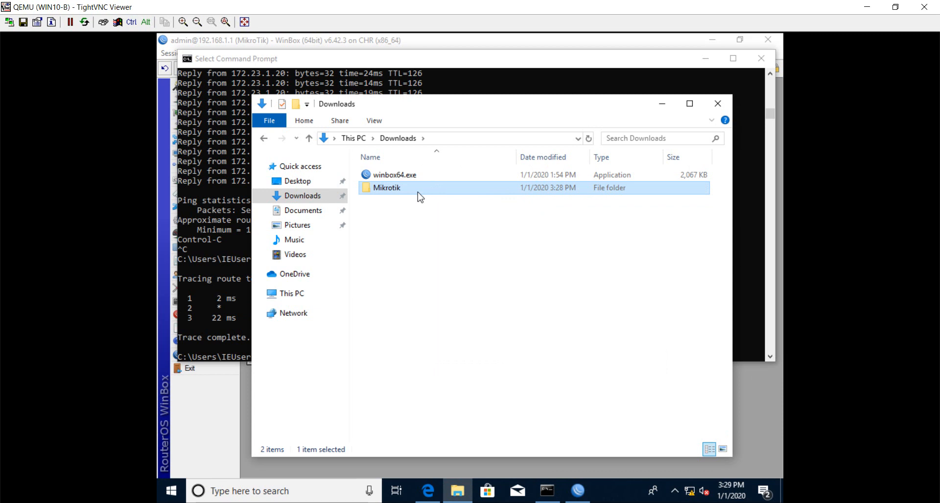
{"action": "left_click", "coordinate": [395, 174]}
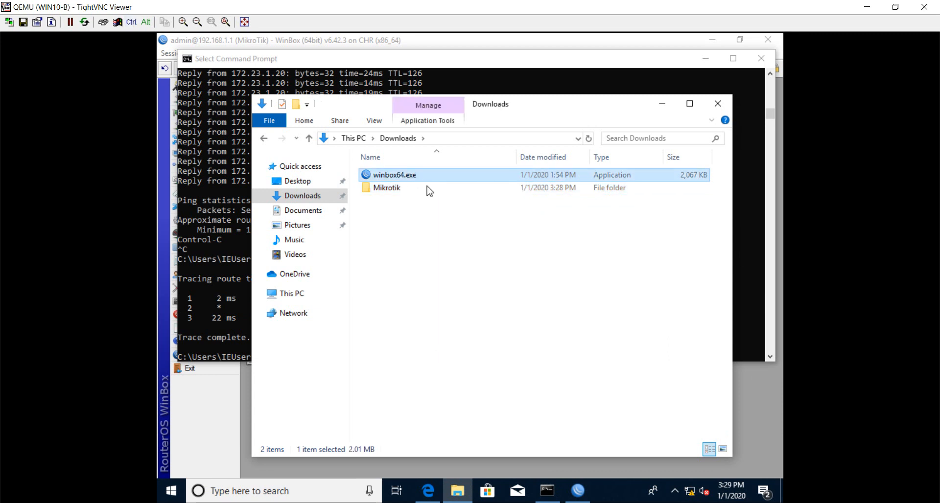
{"action": "left_click", "coordinate": [387, 187]}
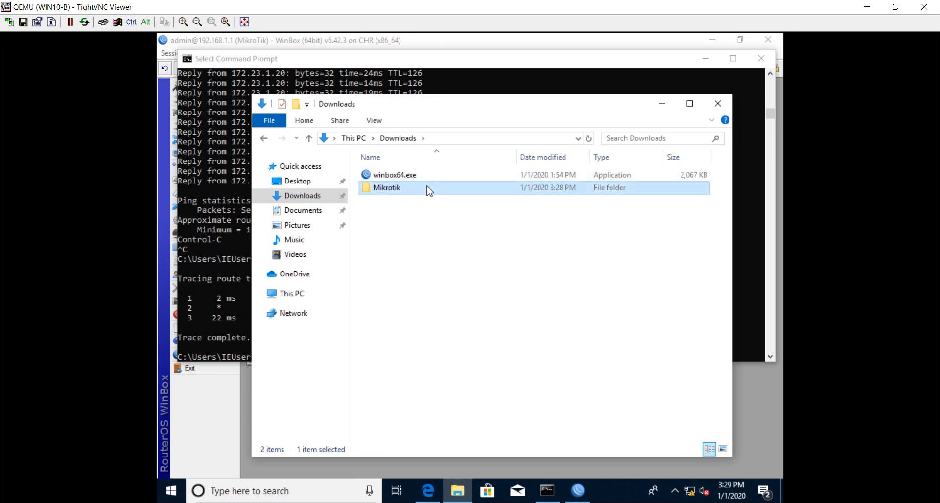
{"action": "mouse_move", "coordinate": [441, 260]}
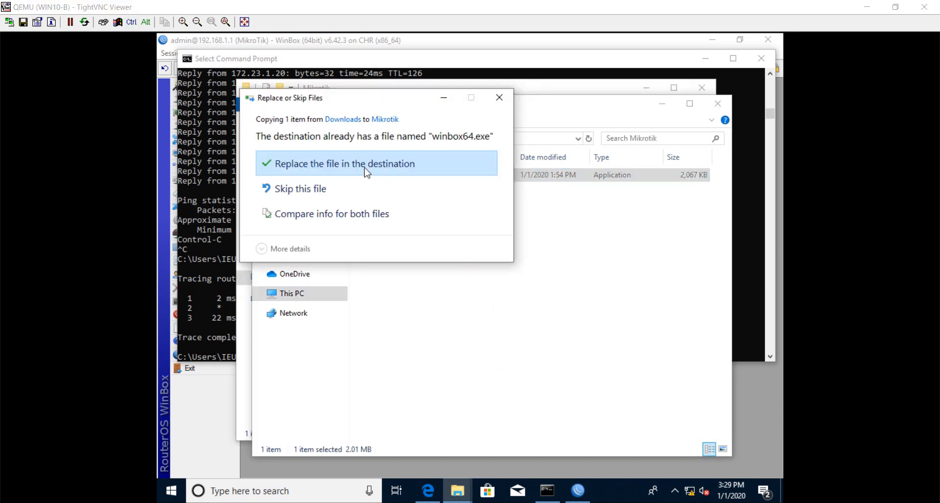
{"action": "left_click", "coordinate": [345, 164]}
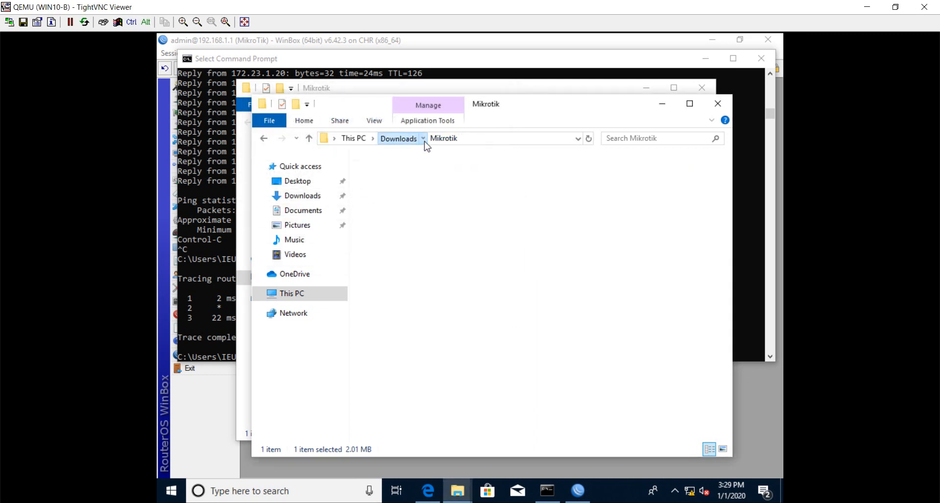
{"action": "left_click", "coordinate": [397, 138]}
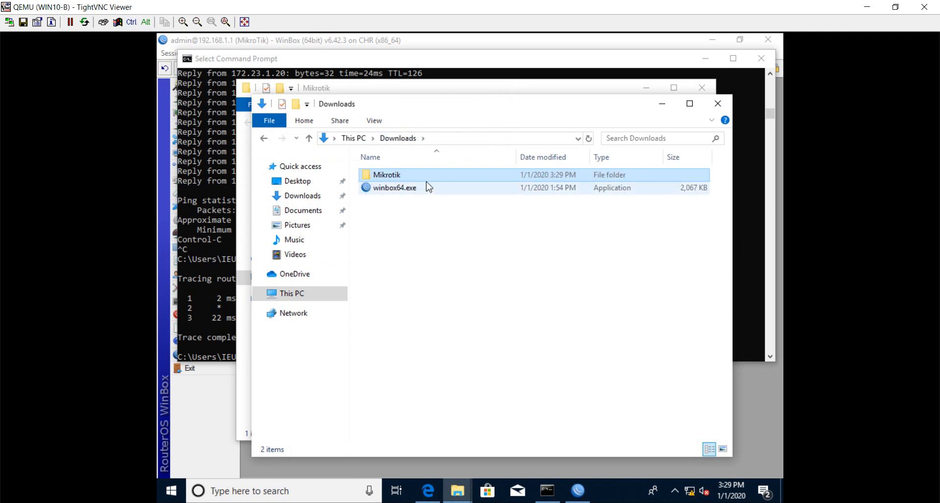
Share WIN10-B's Mikrotik folder with Everyone at Read permission, then close Properties.
{"action": "right_click", "coordinate": [387, 174]}
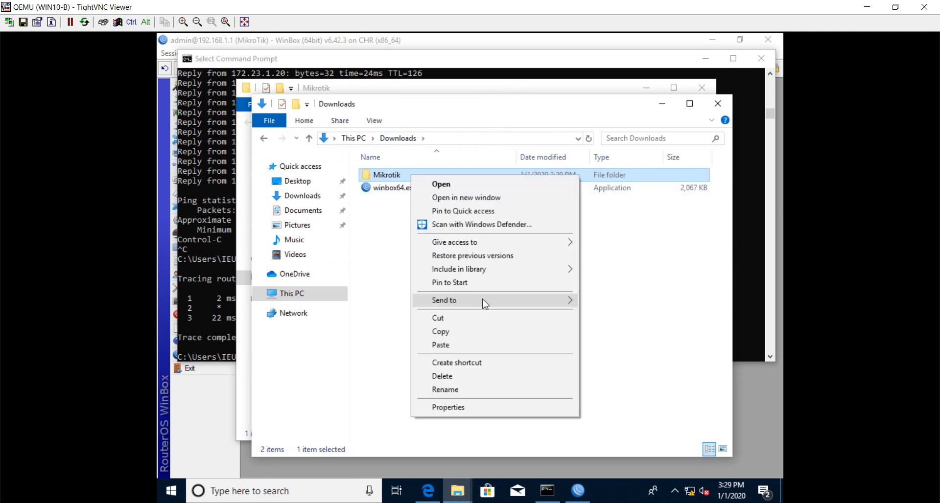
{"action": "mouse_move", "coordinate": [526, 256]}
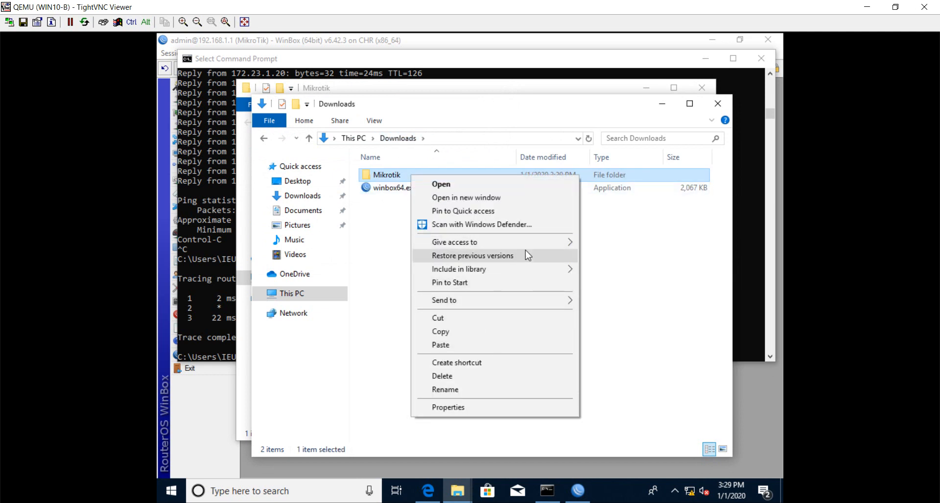
{"action": "left_click", "coordinate": [454, 241]}
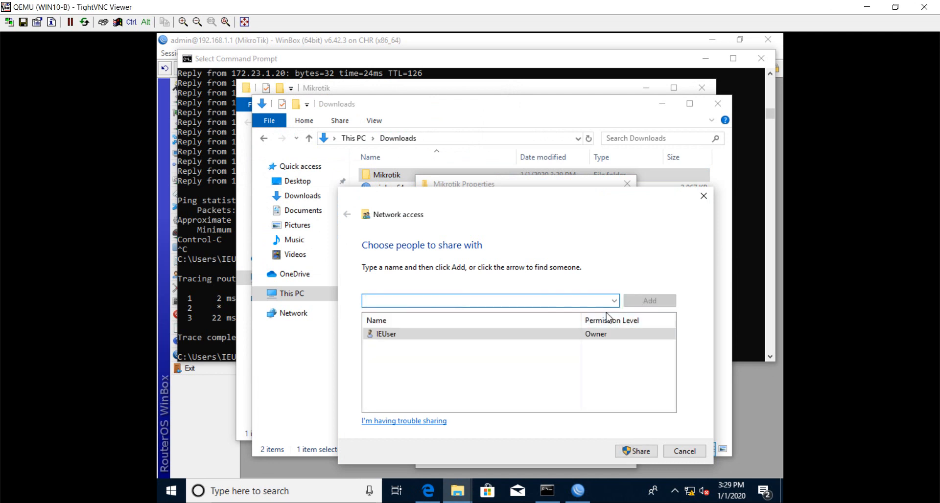
{"action": "left_click", "coordinate": [612, 300]}
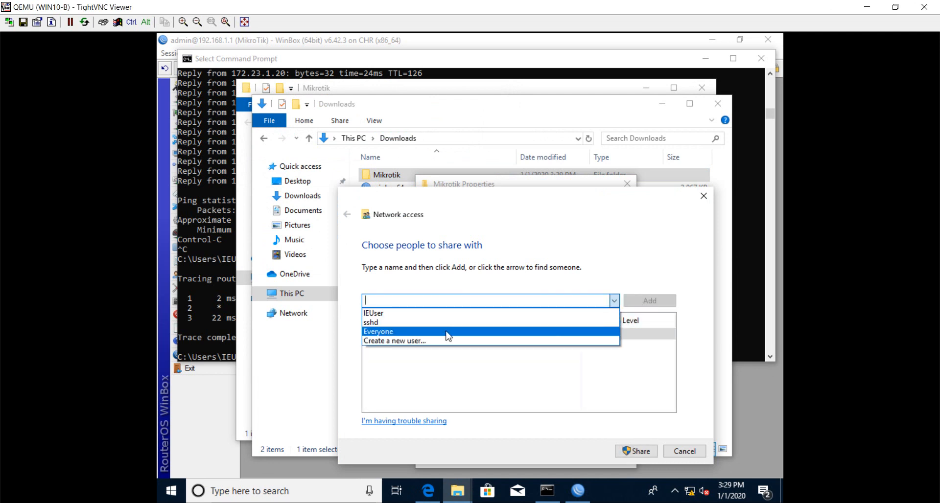
{"action": "left_click", "coordinate": [378, 331]}
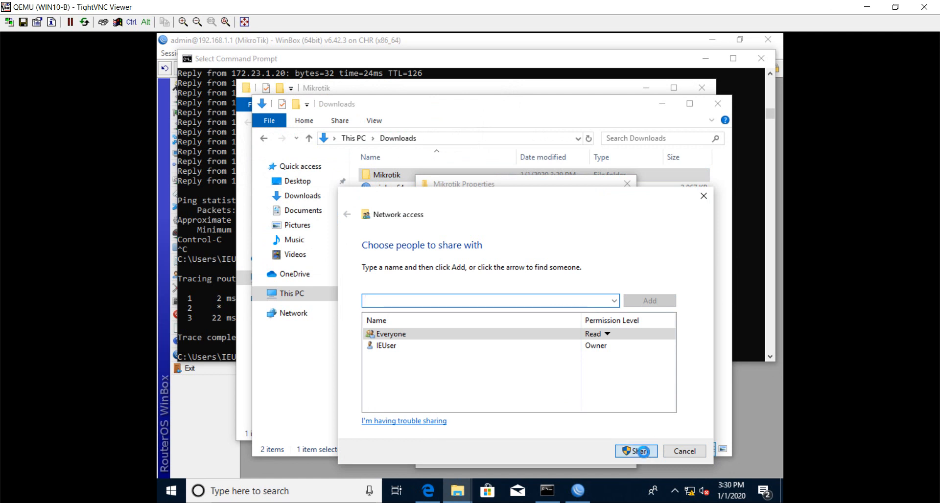
{"action": "left_click", "coordinate": [634, 451]}
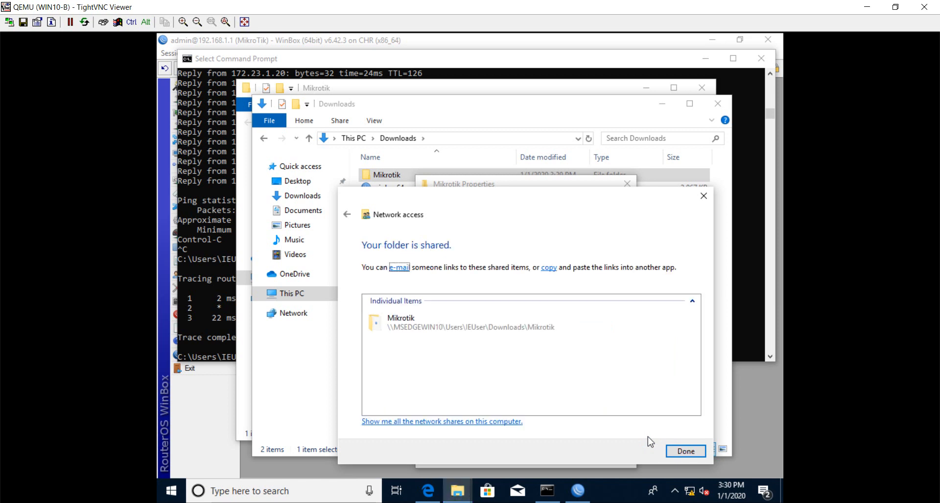
{"action": "mouse_move", "coordinate": [685, 451]}
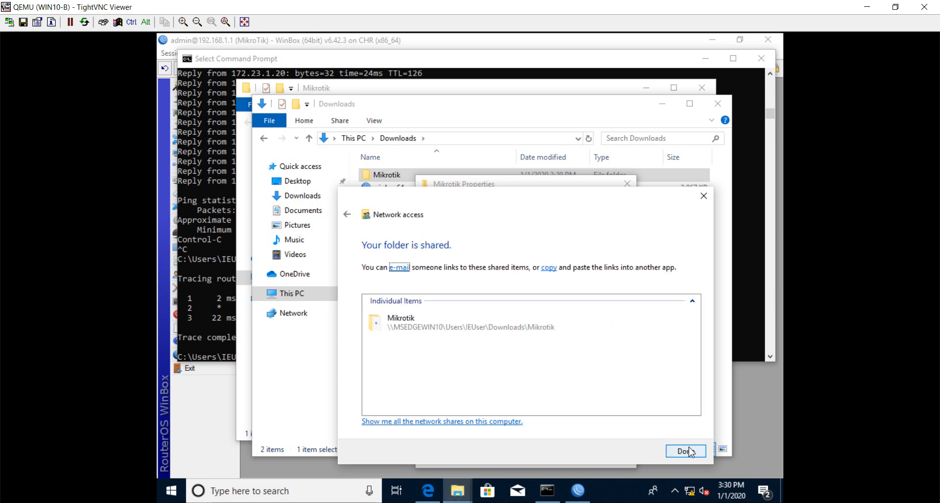
{"action": "left_click", "coordinate": [510, 323]}
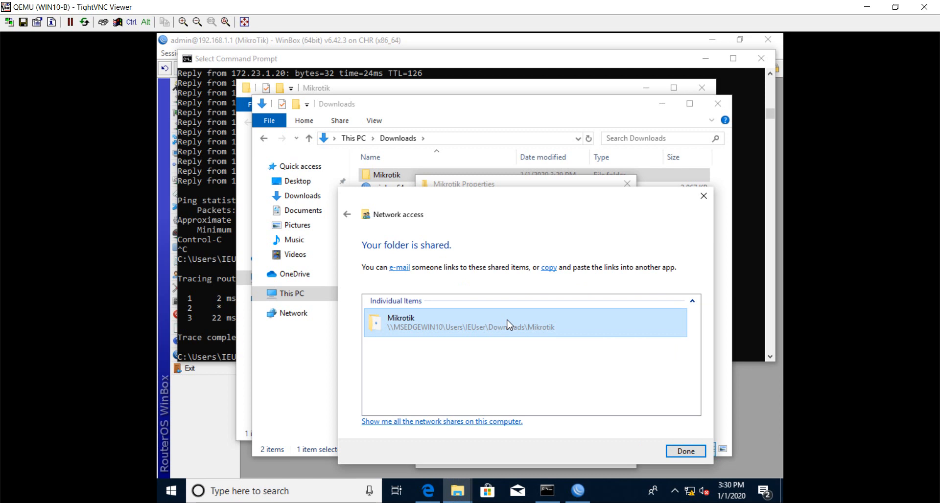
{"action": "right_click", "coordinate": [507, 323]}
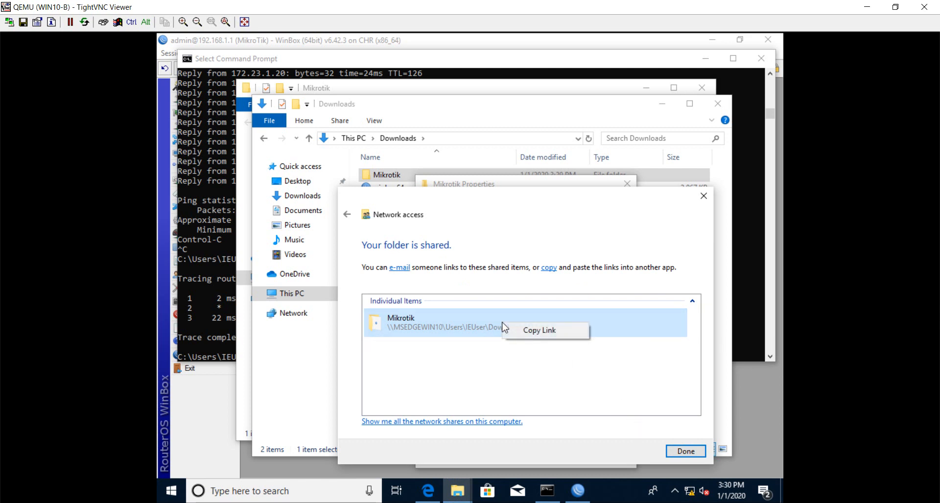
{"action": "left_click", "coordinate": [684, 450]}
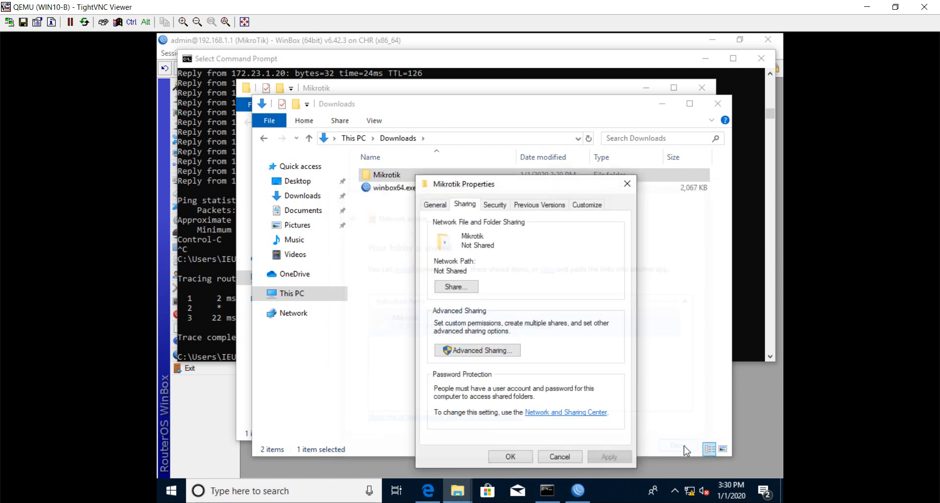
{"action": "left_click", "coordinate": [456, 287]}
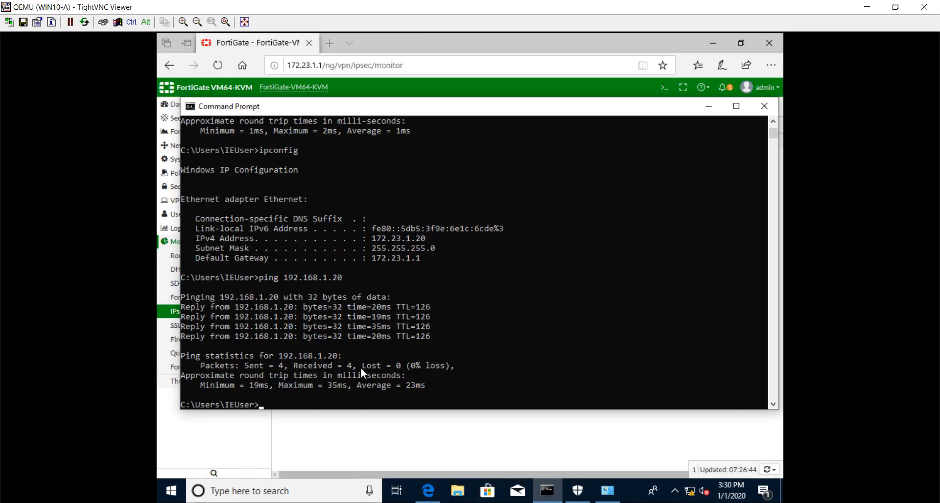
{"action": "mouse_move", "coordinate": [267, 490]}
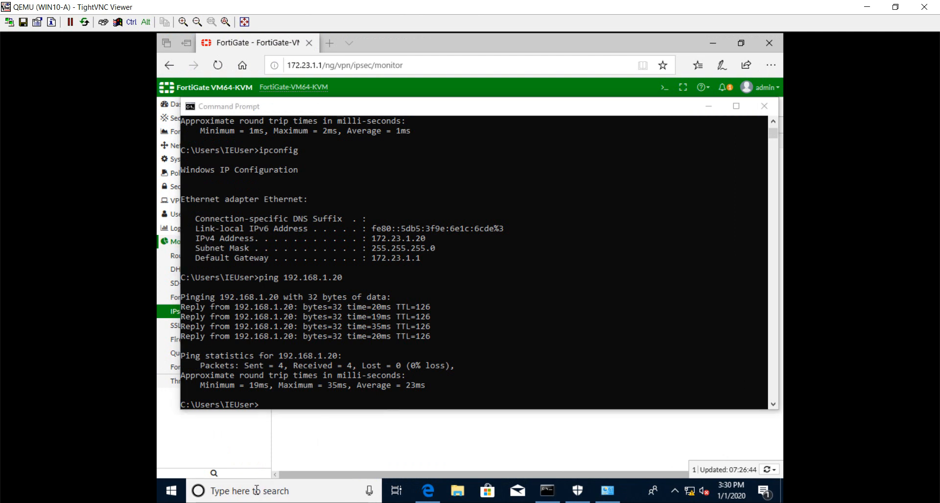
Open \\192.168.1.20 through WIN10-A's Run dialog to view its shared Users folder.
{"action": "type", "text": "ru"}
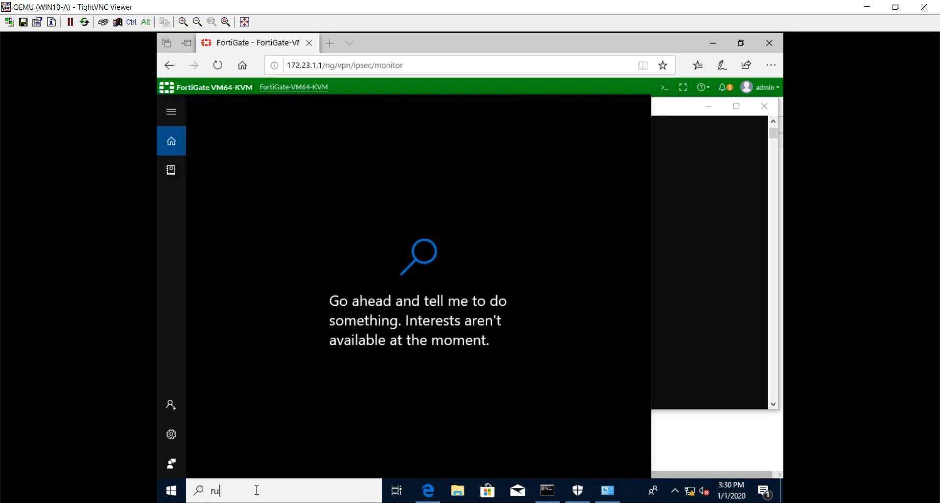
{"action": "type", "text": "n"}
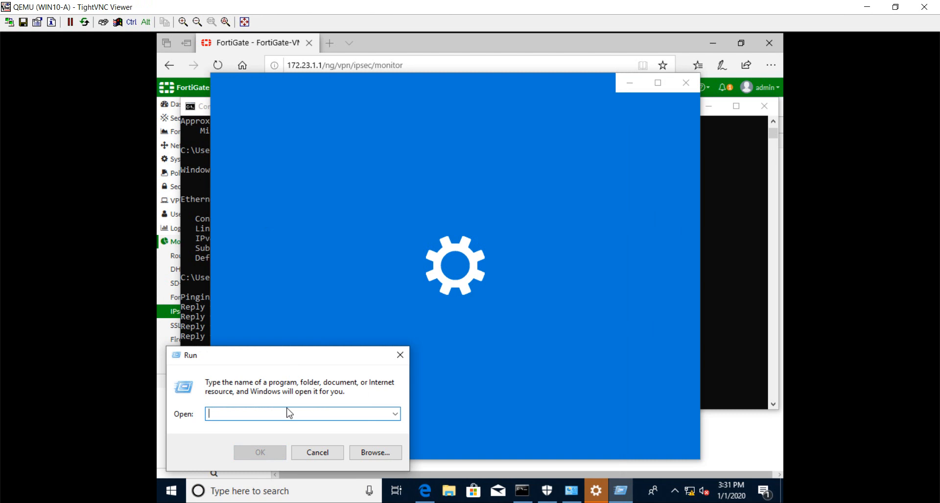
{"action": "type", "text": "192"}
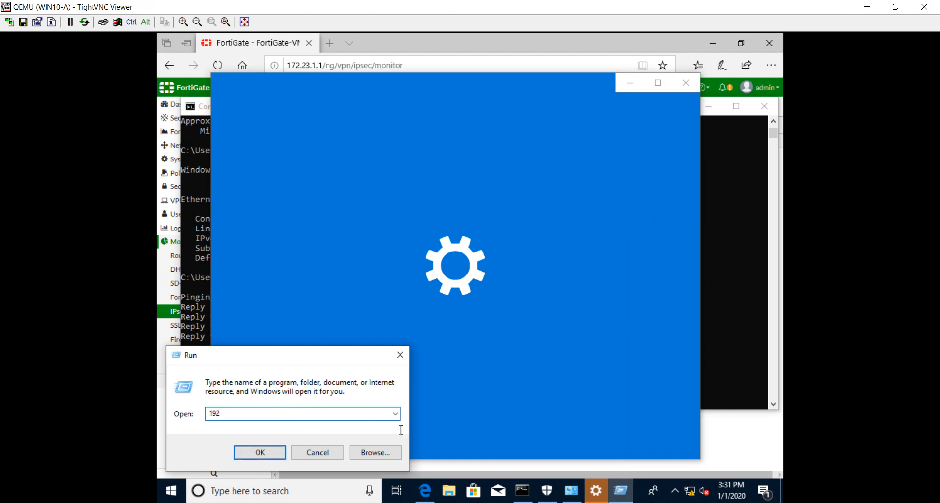
{"action": "left_click", "coordinate": [260, 453]}
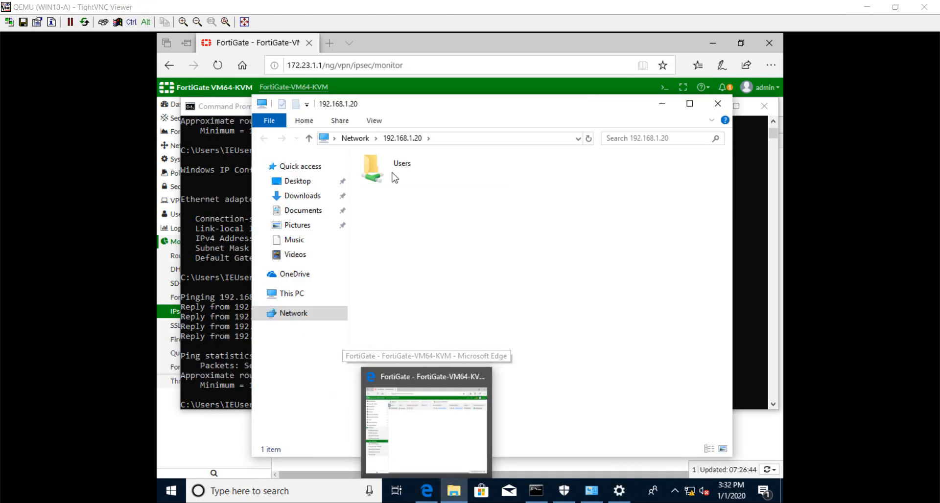
Browse 192.168.1.20's Users > IEUser > Downloads and copy the Mikrotik folder.
{"action": "left_click", "coordinate": [402, 171]}
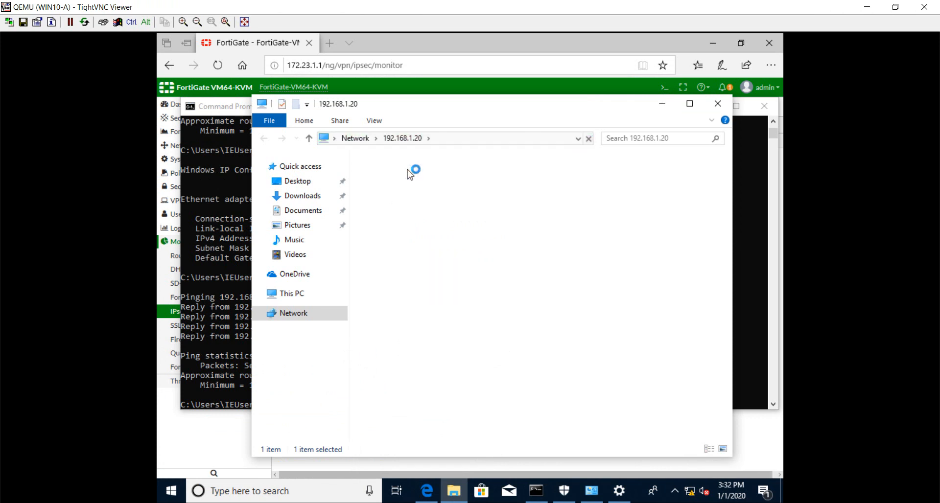
{"action": "double_click", "coordinate": [410, 169]}
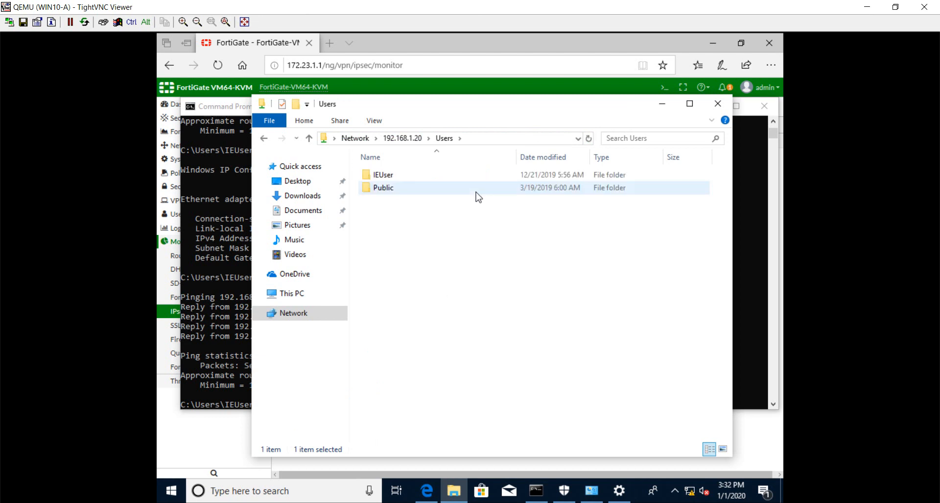
{"action": "left_click", "coordinate": [383, 175]}
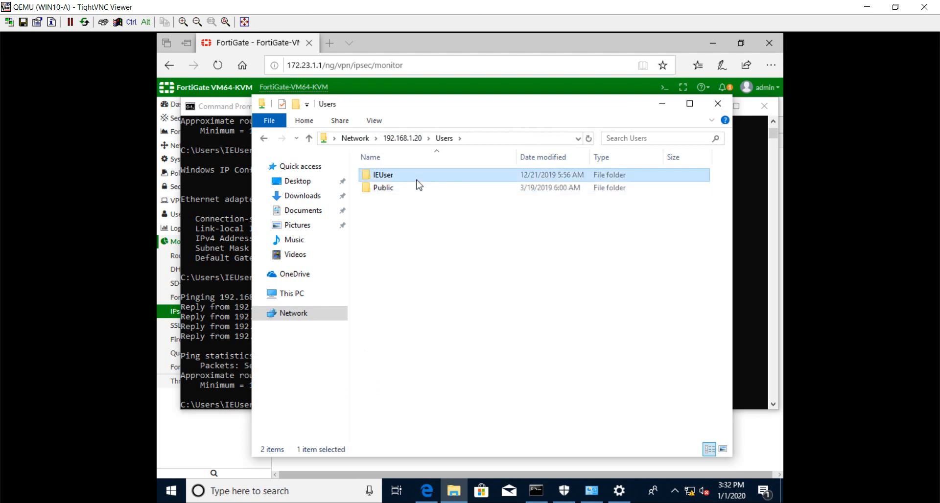
{"action": "double_click", "coordinate": [382, 174]}
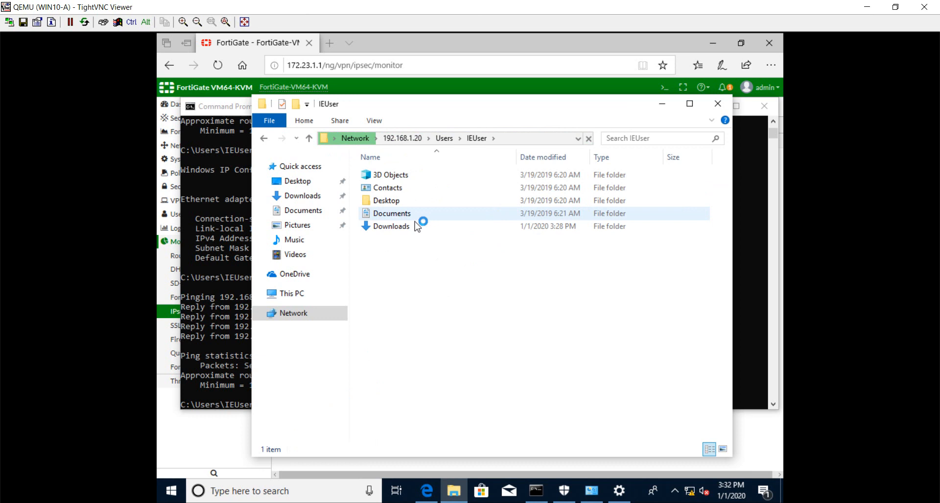
{"action": "left_click", "coordinate": [391, 225]}
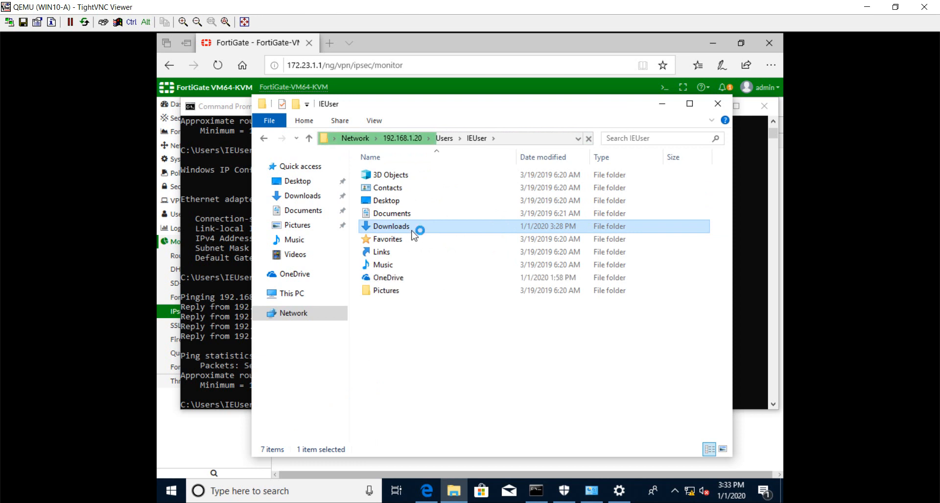
{"action": "double_click", "coordinate": [391, 226]}
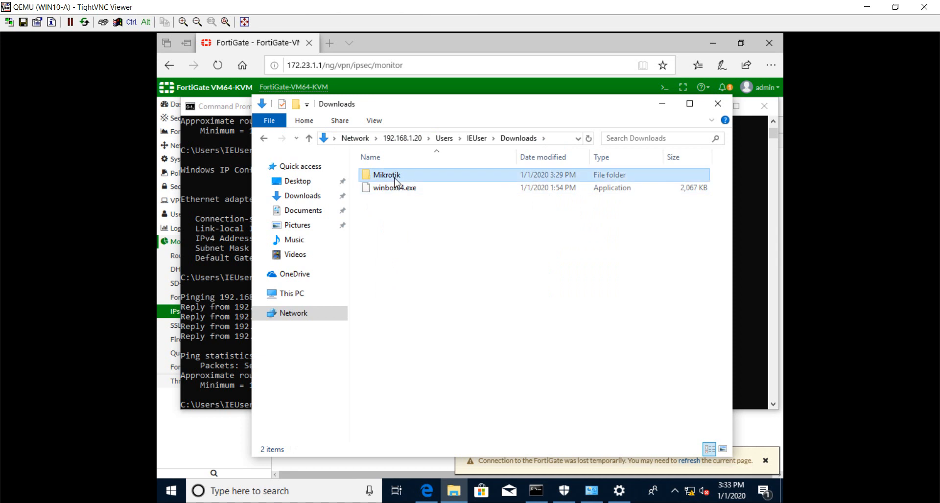
{"action": "left_click", "coordinate": [387, 174]}
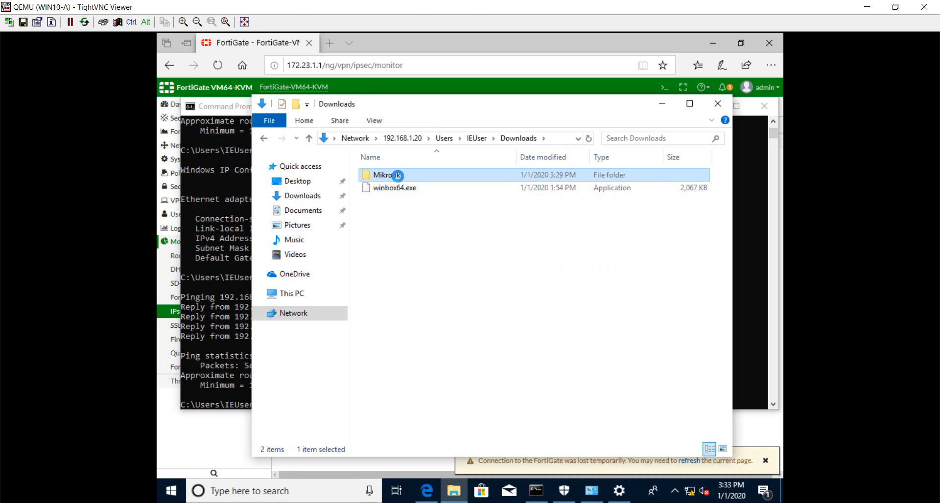
{"action": "right_click", "coordinate": [387, 174]}
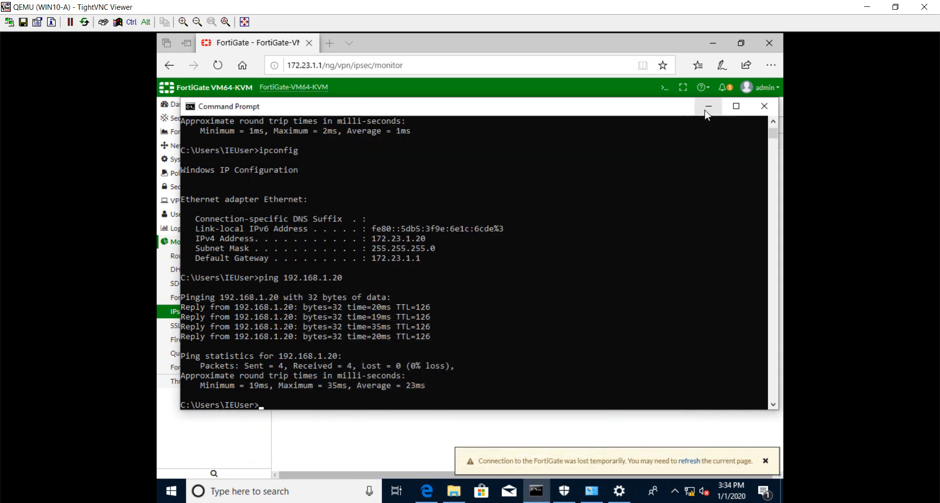
Minimize Command Prompt and Edge, confirming VPN2SiteB is up in IPsec Monitor.
{"action": "left_click", "coordinate": [708, 106]}
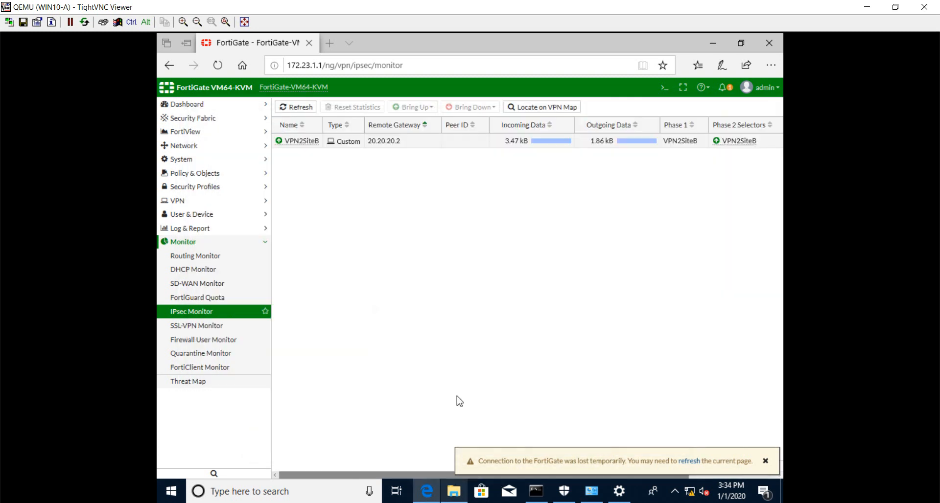
{"action": "left_click", "coordinate": [453, 491]}
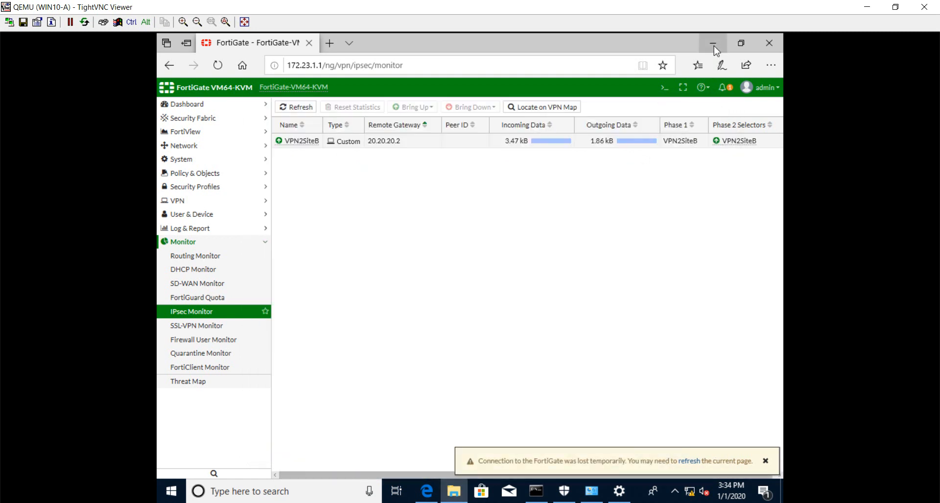
{"action": "mouse_move", "coordinate": [718, 57]}
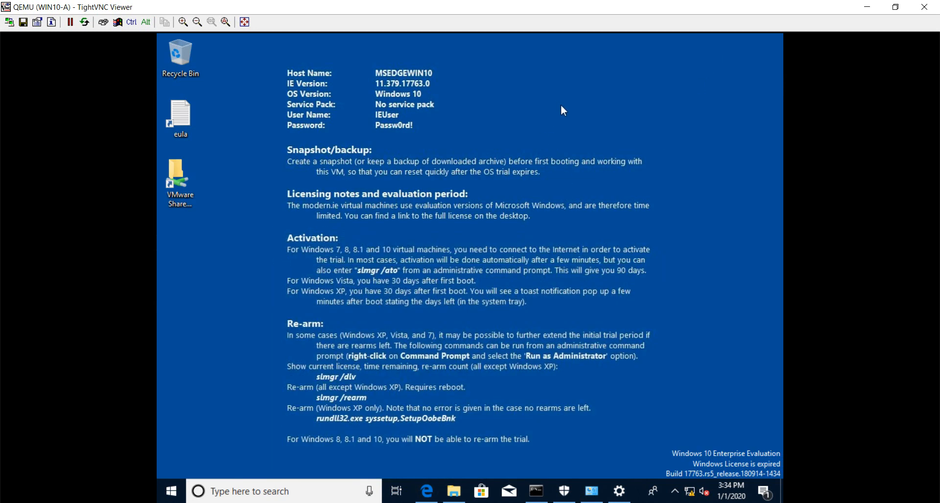
Paste the Mikrotik folder from 192.168.1.20 onto WIN10-A's desktop and open it.
{"action": "right_click", "coordinate": [562, 110]}
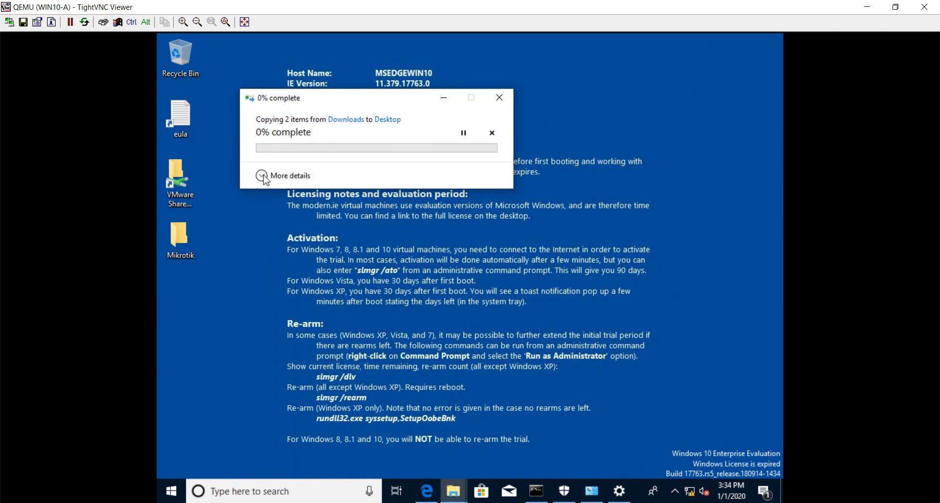
{"action": "left_click", "coordinate": [289, 176]}
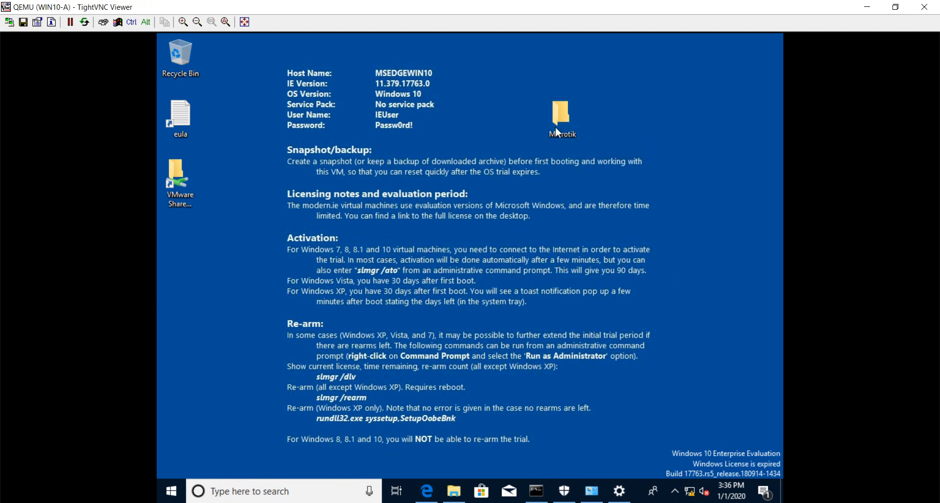
{"action": "double_click", "coordinate": [560, 114]}
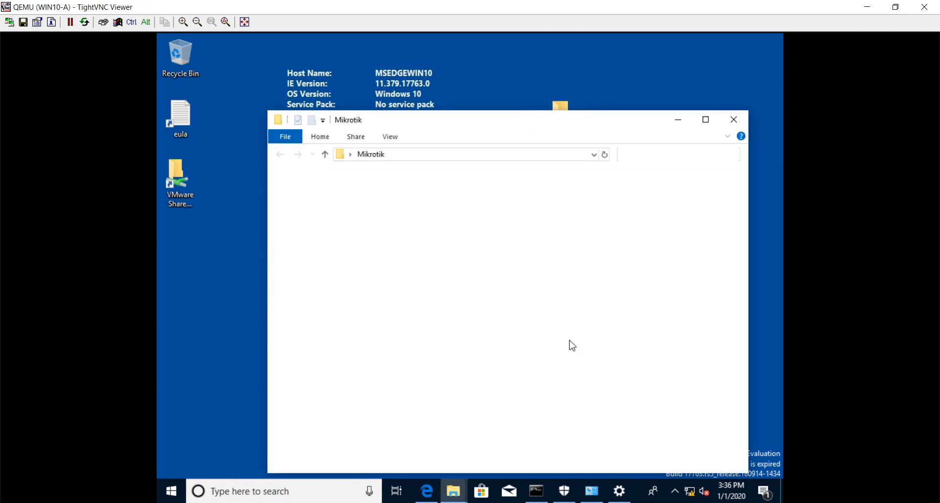